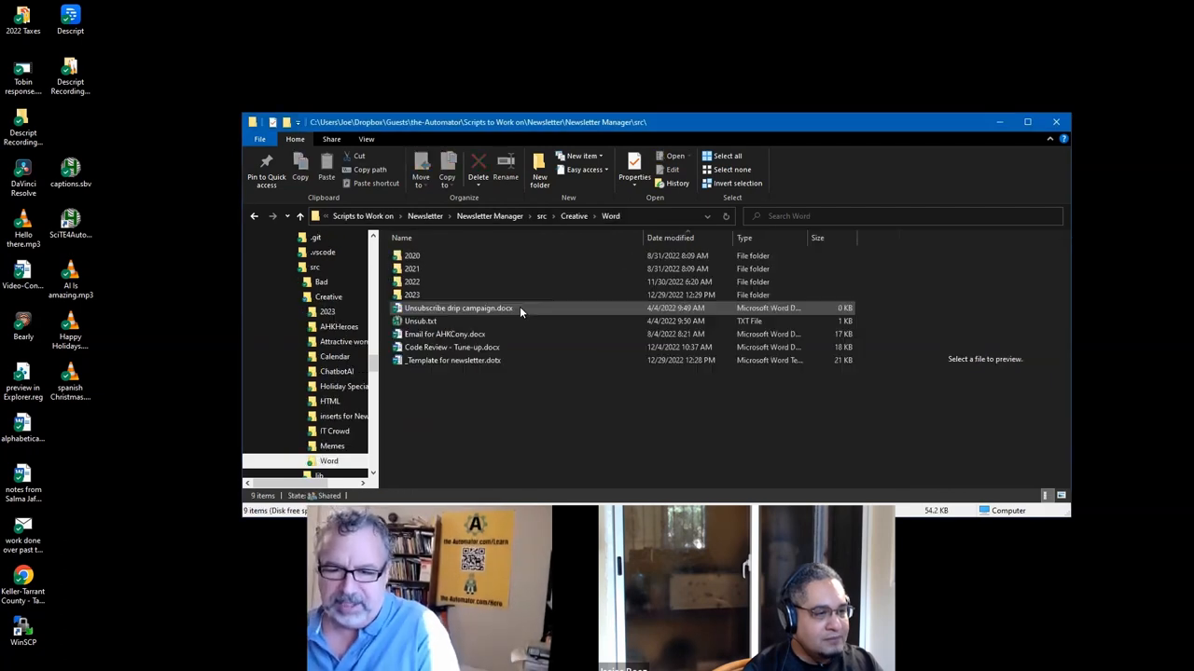
Step: Browse into Word\2022, then month folder 01 and month folder 02 with its newsletters
{"action": "left_click", "coordinate": [453, 360]}
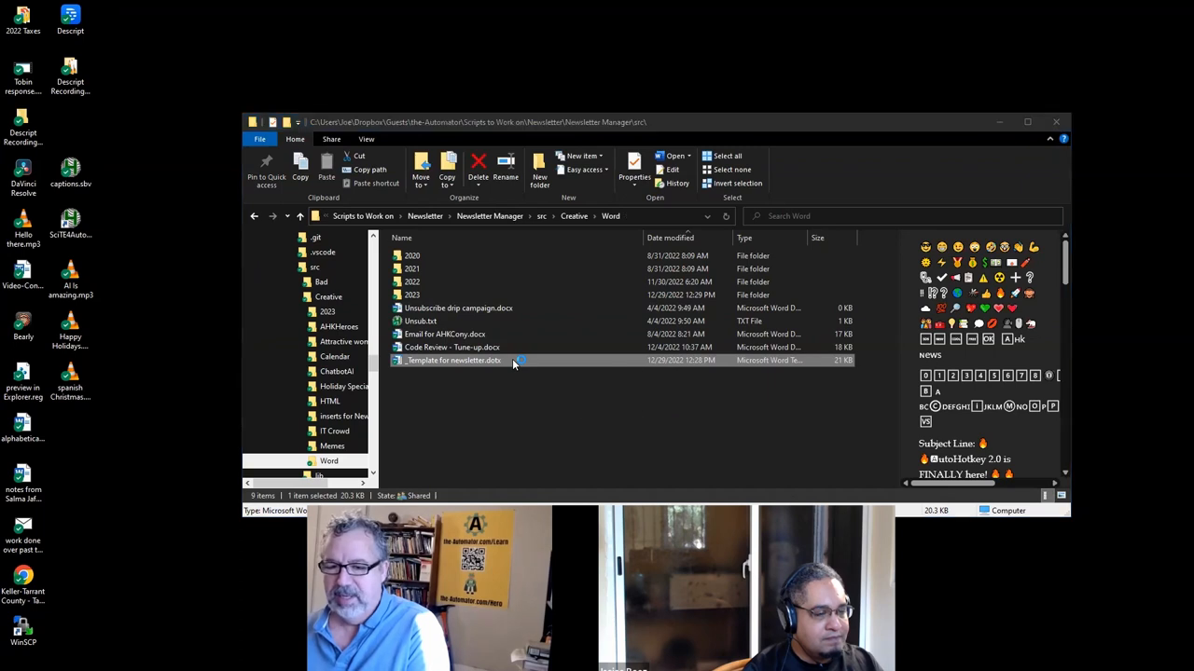
{"action": "double_click", "coordinate": [452, 360]}
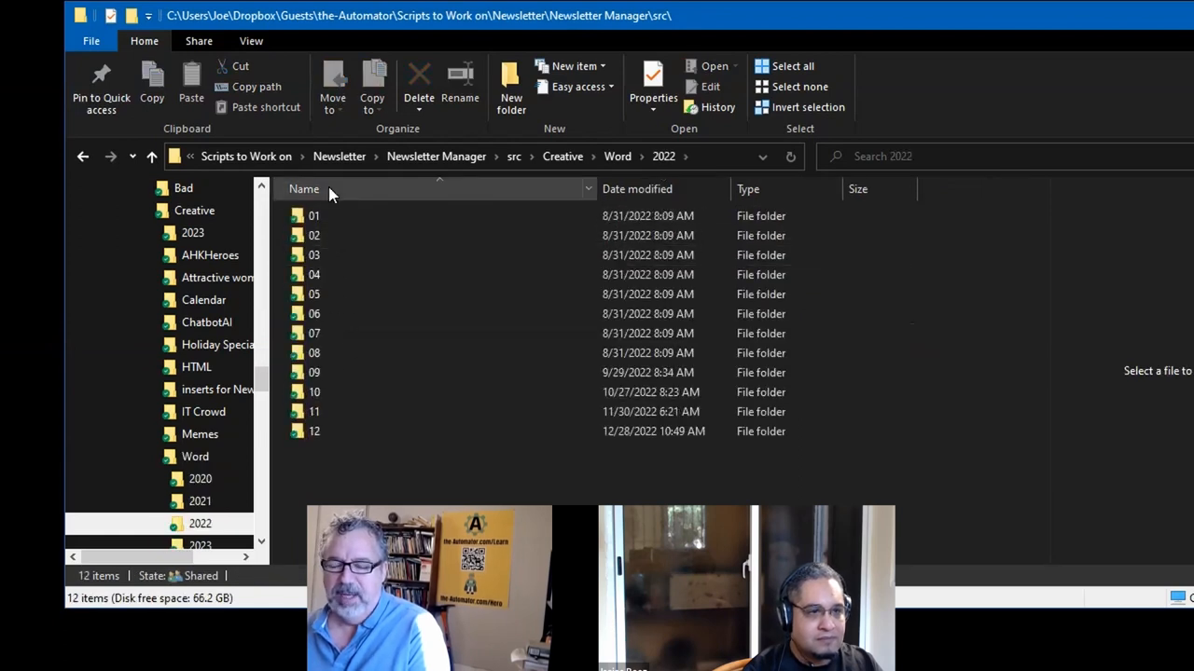
{"action": "left_click", "coordinate": [313, 216]}
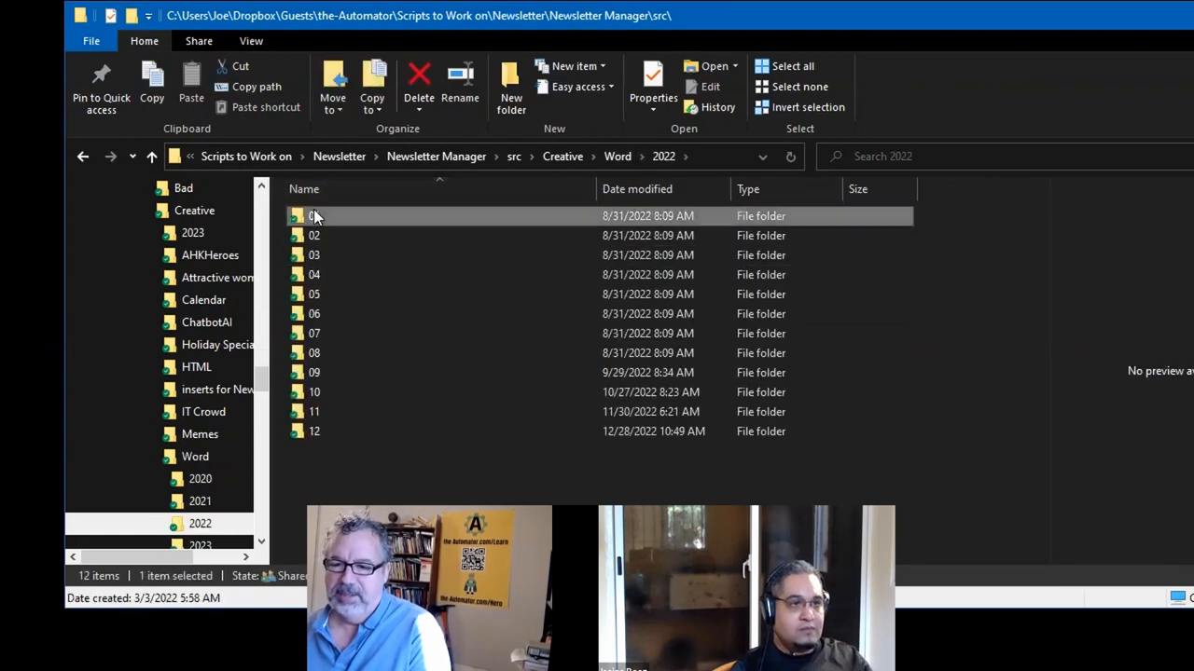
{"action": "double_click", "coordinate": [313, 216]}
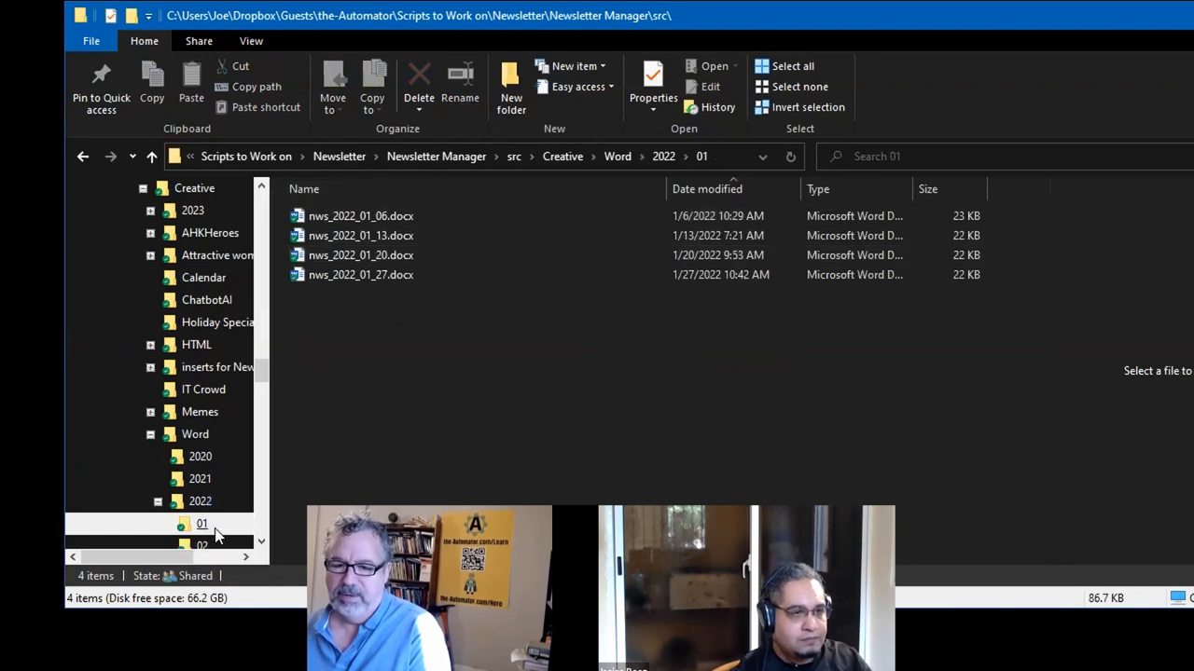
{"action": "left_click", "coordinate": [201, 524]}
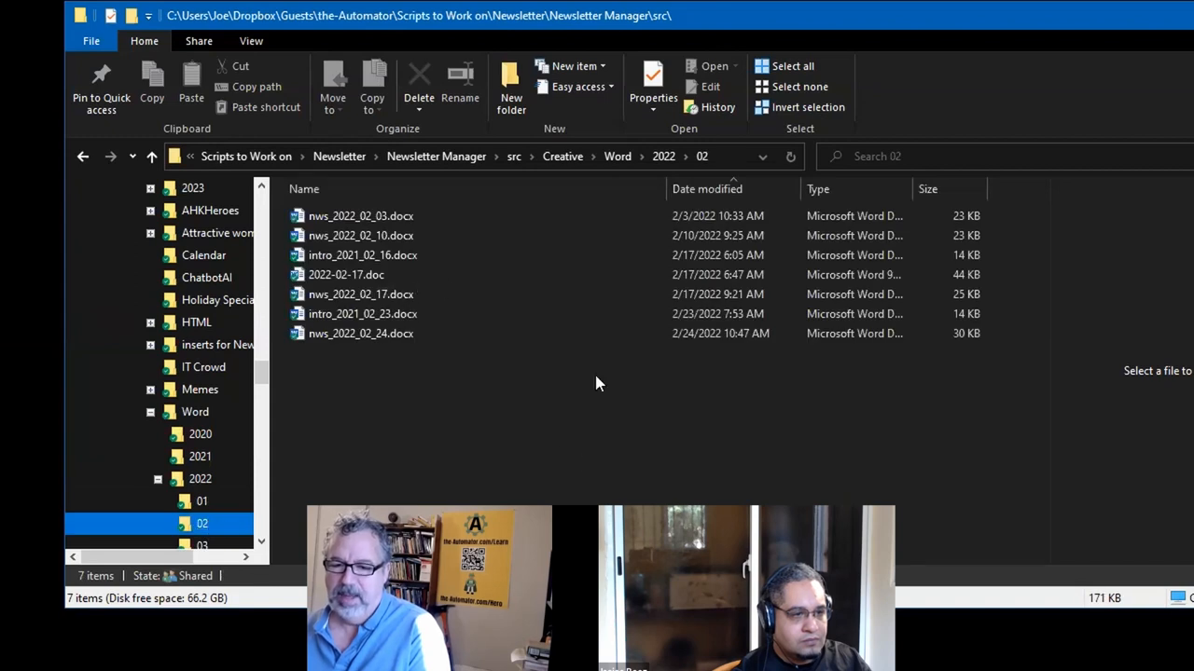
Step: Collapse the 2022 and Word branches in the navigation pane and select the Word folder
{"action": "left_click", "coordinate": [149, 412]}
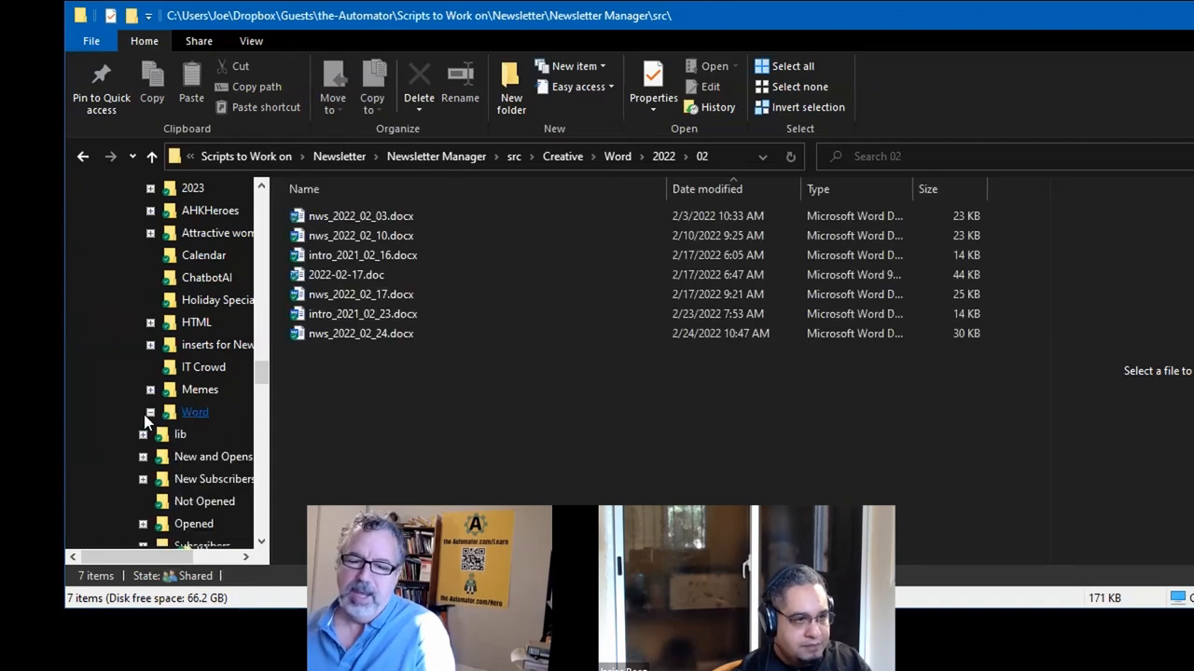
{"action": "left_click", "coordinate": [194, 413]}
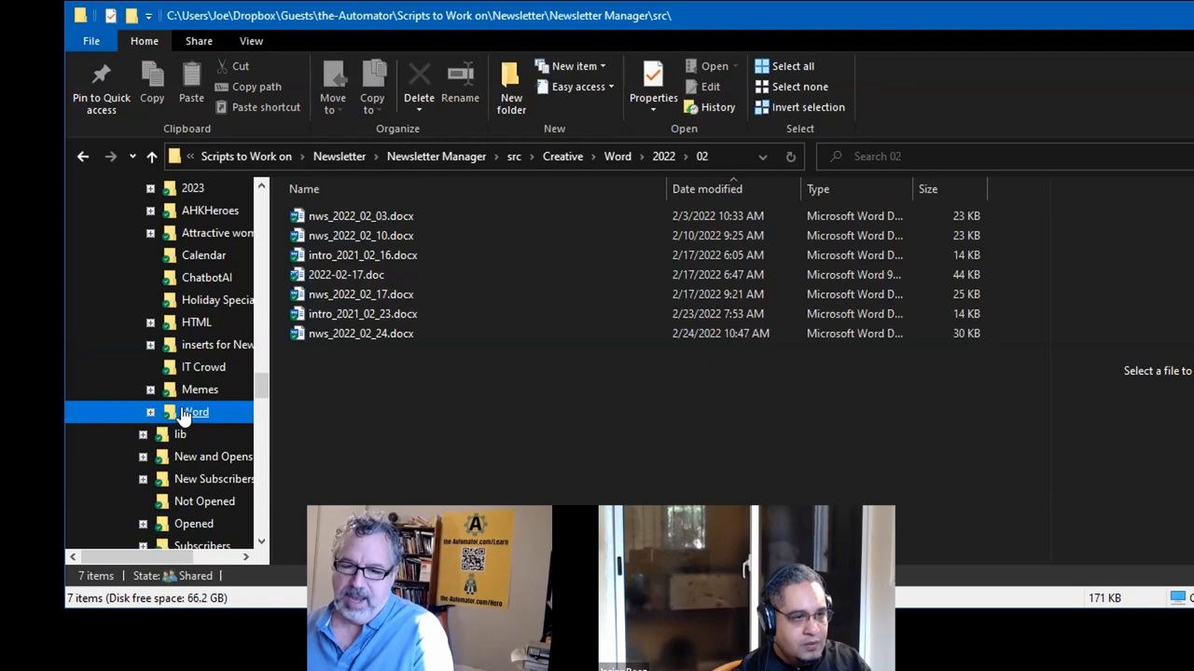
{"action": "left_click", "coordinate": [196, 321]}
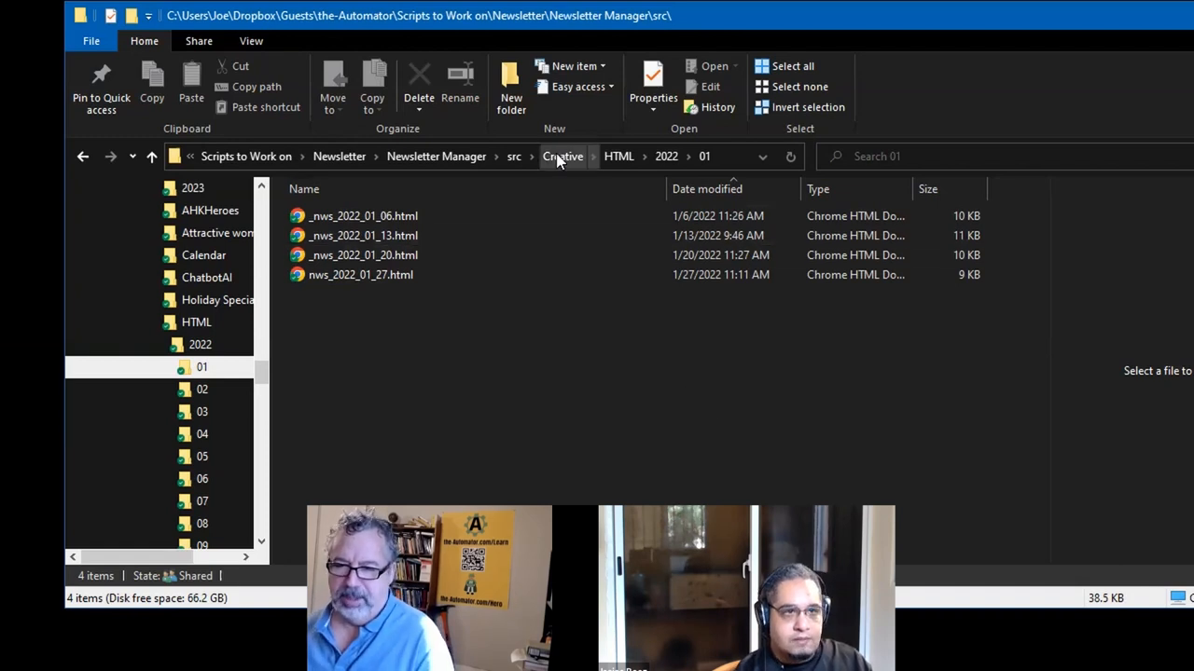
Step: Go up to the Creative folder, then switch to the Explorer window showing B:\Custom\Win\Desktop
{"action": "left_click", "coordinate": [563, 157]}
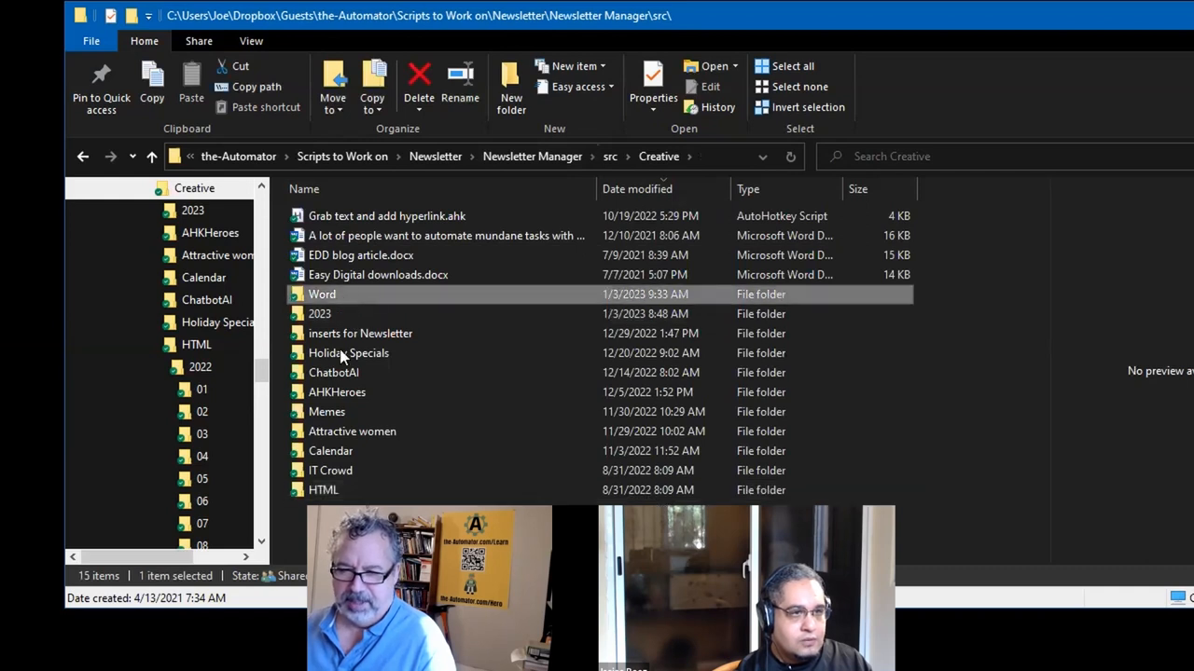
{"action": "left_click", "coordinate": [323, 488]}
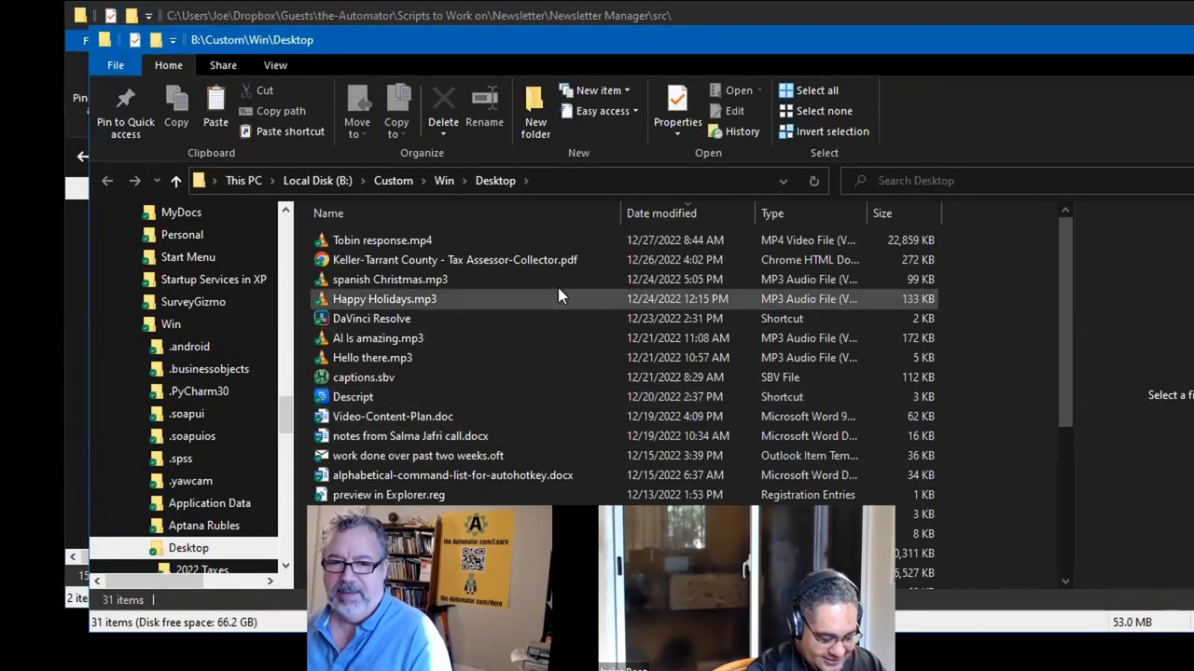
Step: Look through the Desktop file list and return to the Creative folder window
{"action": "right_click", "coordinate": [560, 297]}
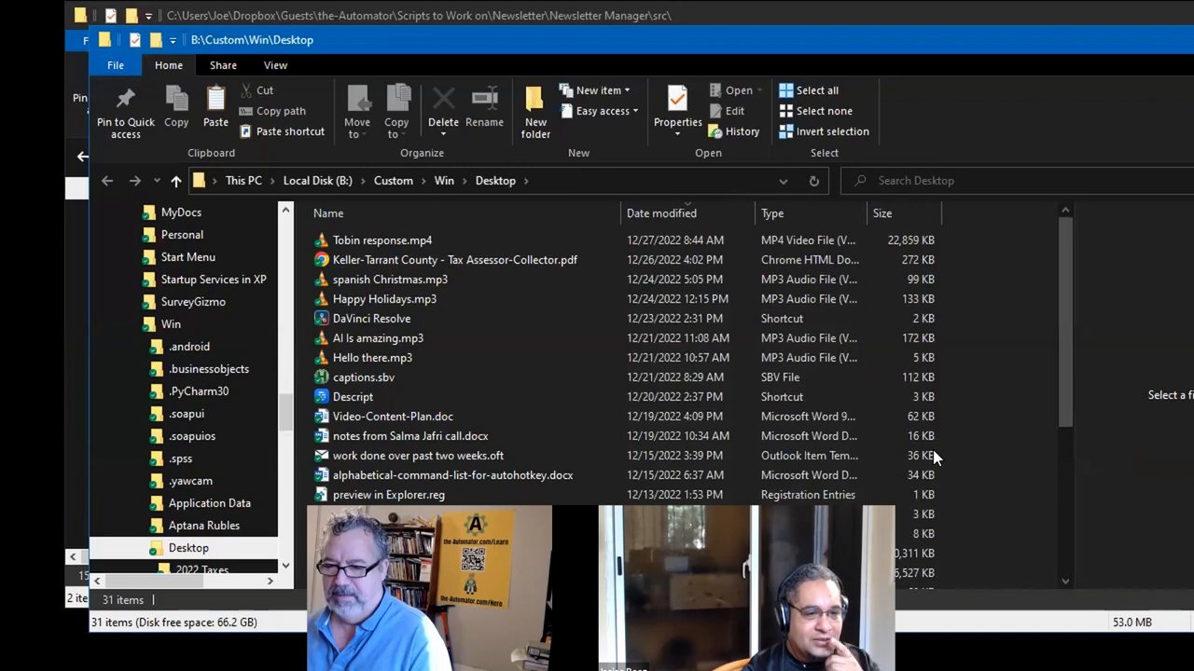
{"action": "scroll", "scroll_direction": "down", "scroll_amount": 3}
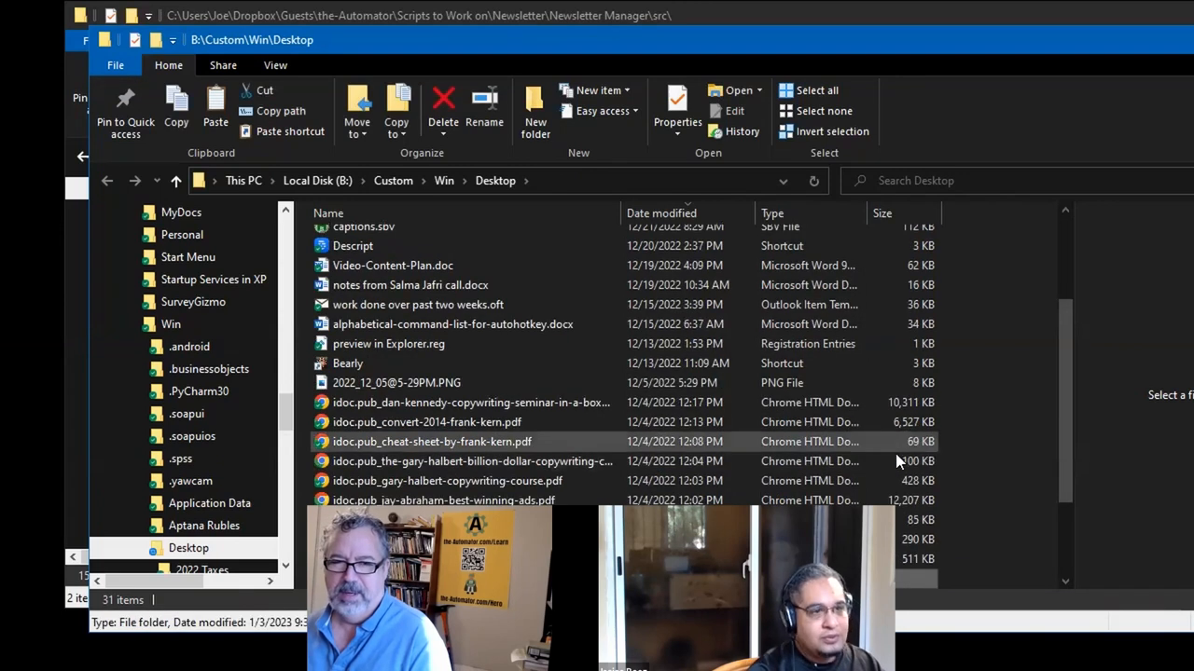
{"action": "left_click", "coordinate": [432, 440]}
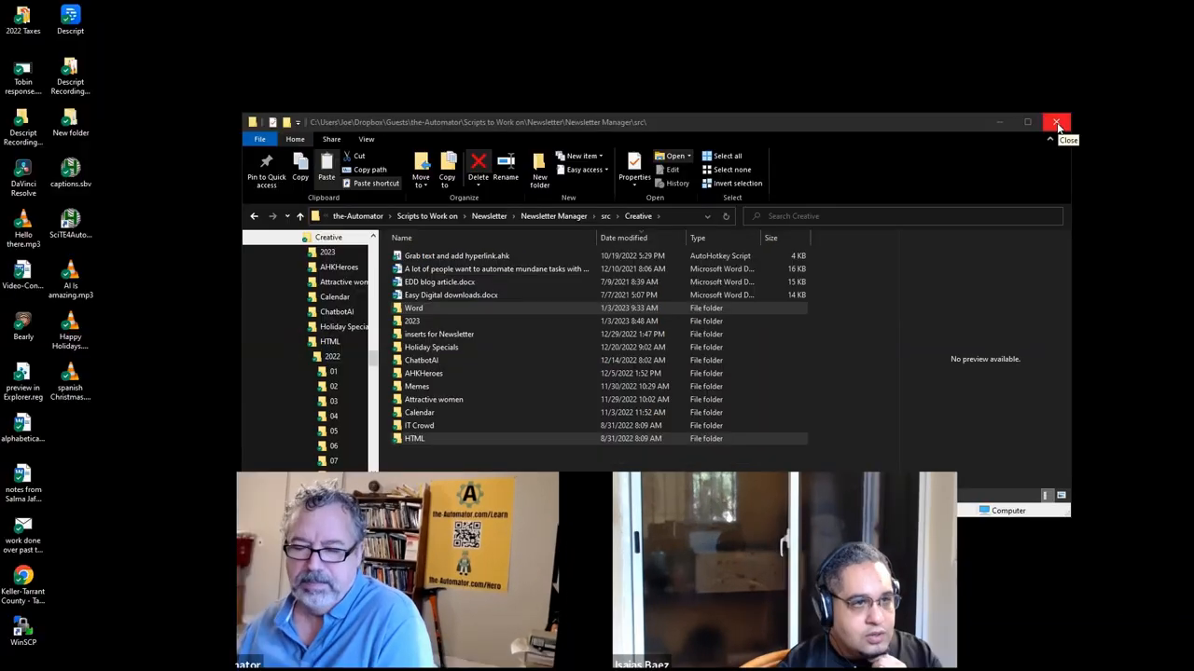
{"action": "left_click", "coordinate": [1055, 123]}
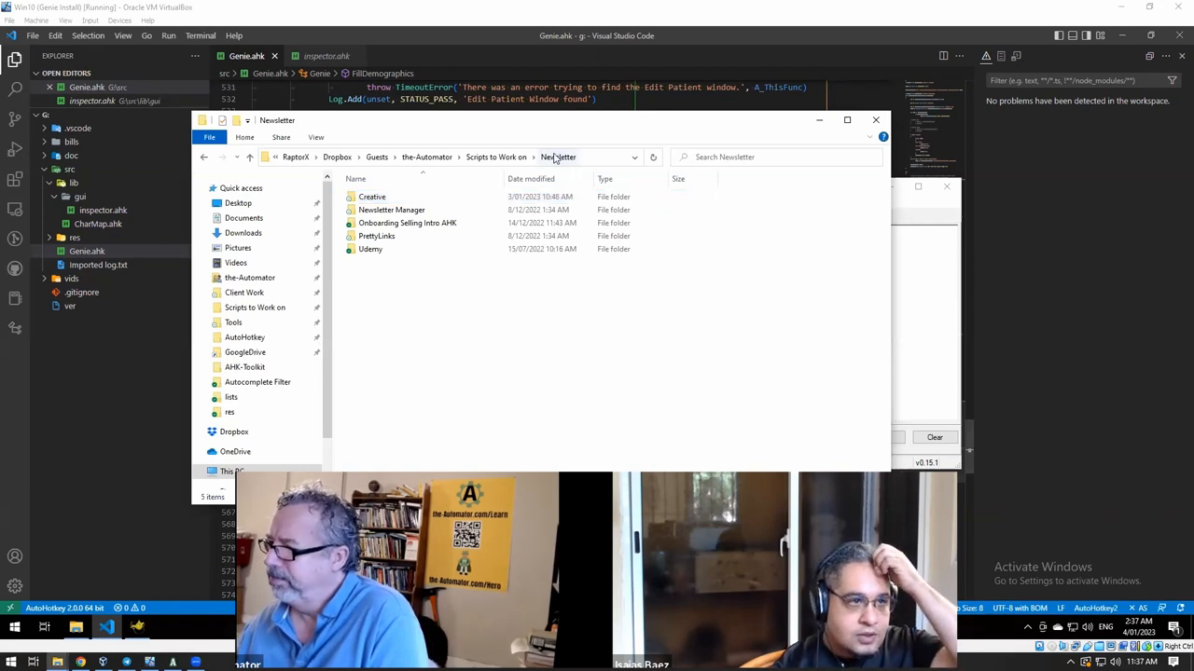
{"action": "mouse_move", "coordinate": [438, 196]}
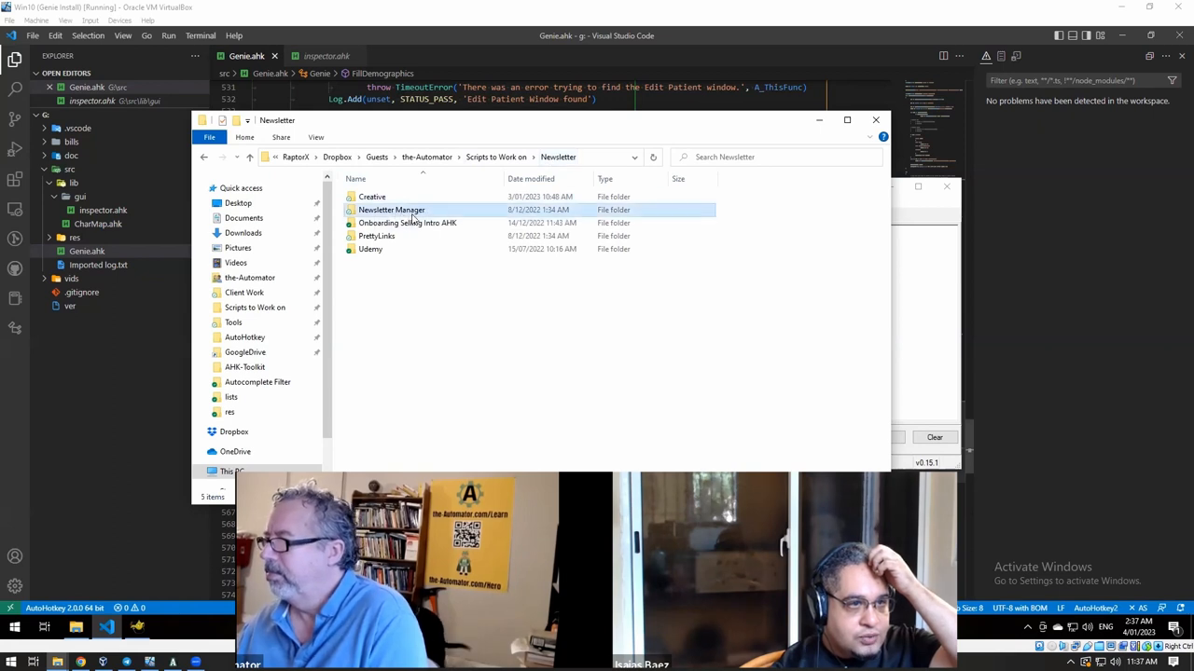
Step: Navigate Scripts to Work on > Newsletter and open the Creative folder with Code
{"action": "double_click", "coordinate": [392, 209]}
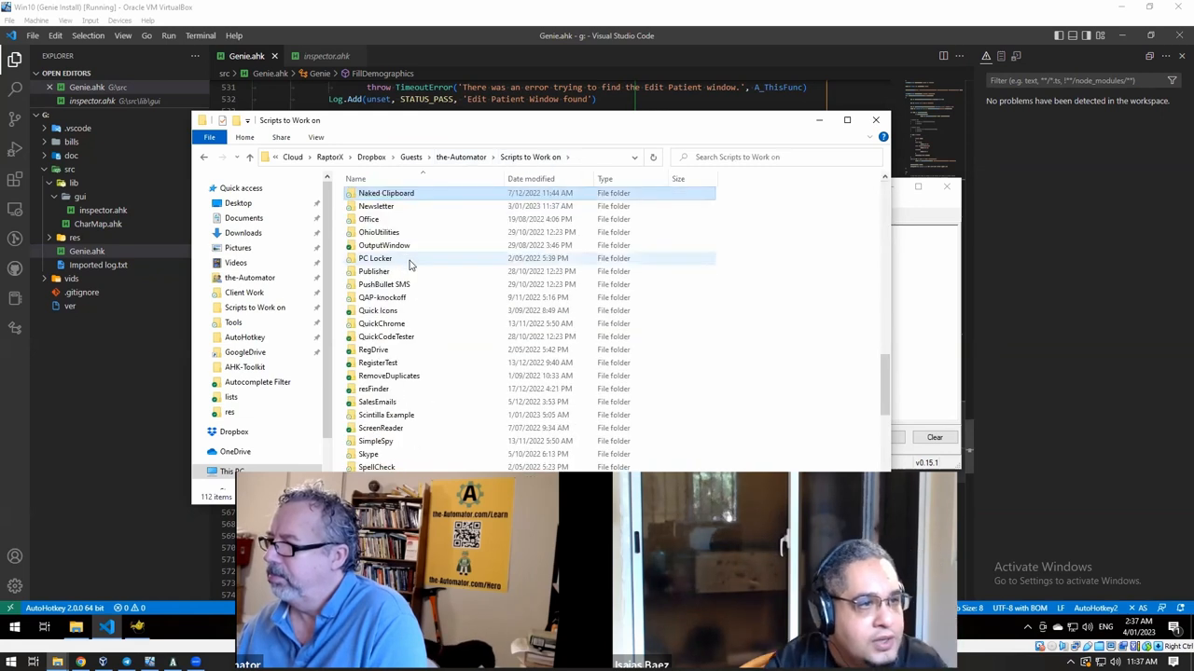
{"action": "double_click", "coordinate": [377, 205]}
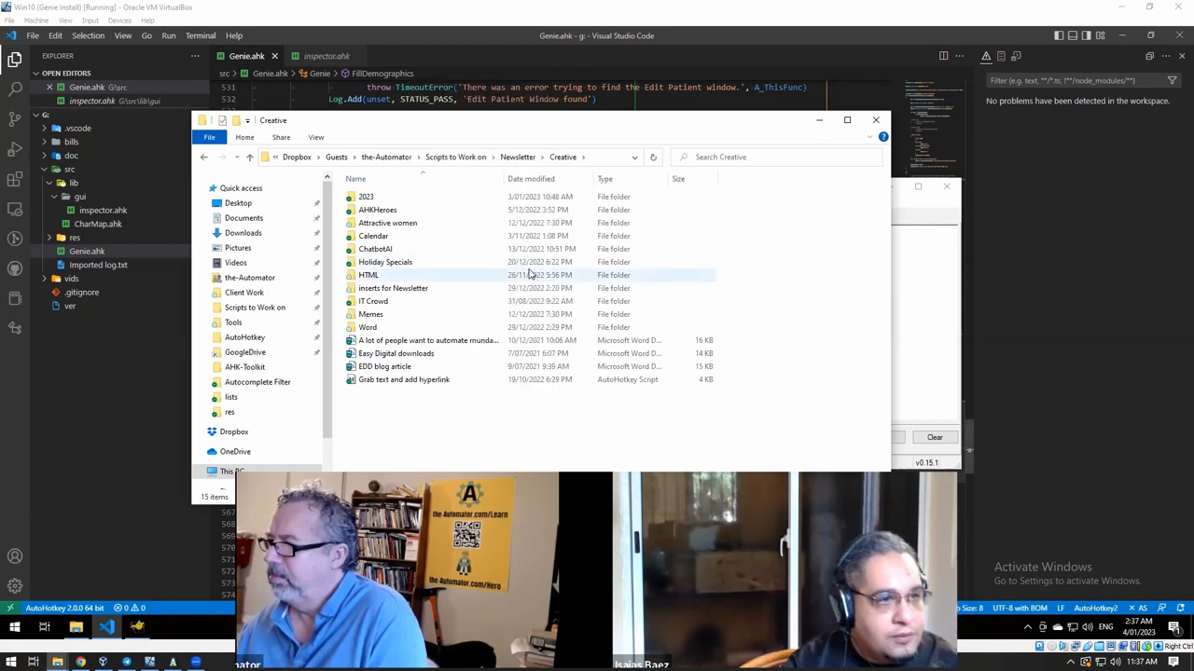
{"action": "left_click", "coordinate": [874, 120]}
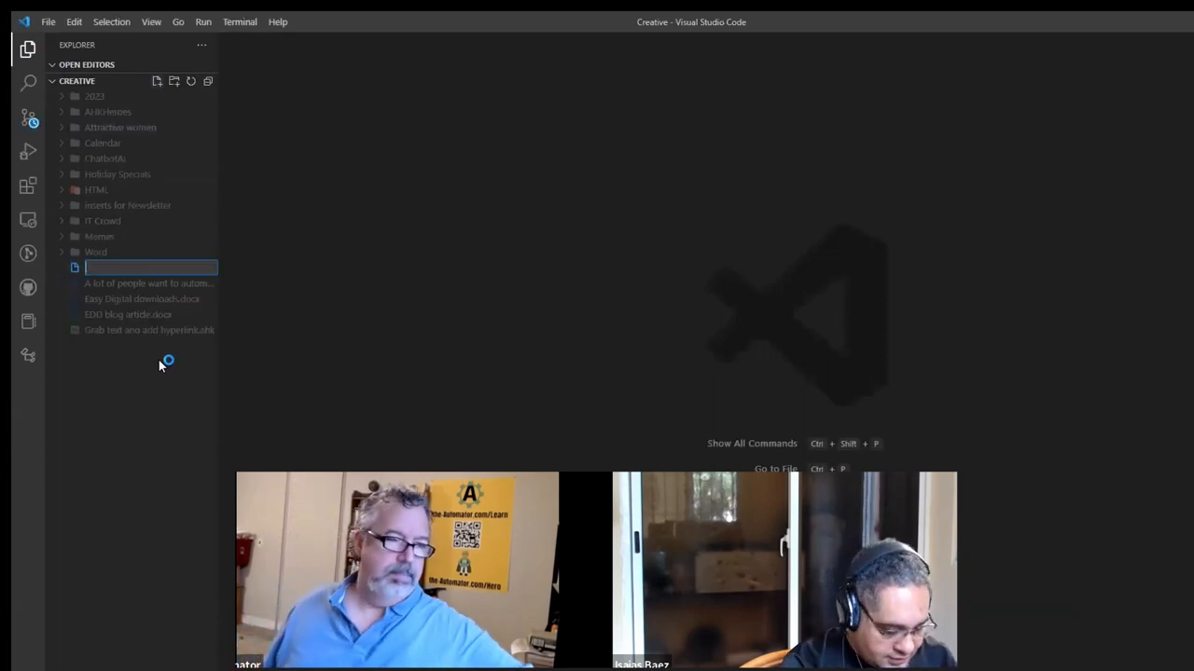
Step: Create fileMove.ahk with a Loop Files over pattern *.* using the 'RF' recurse option
{"action": "type", "text": "fileMove.ahk"}
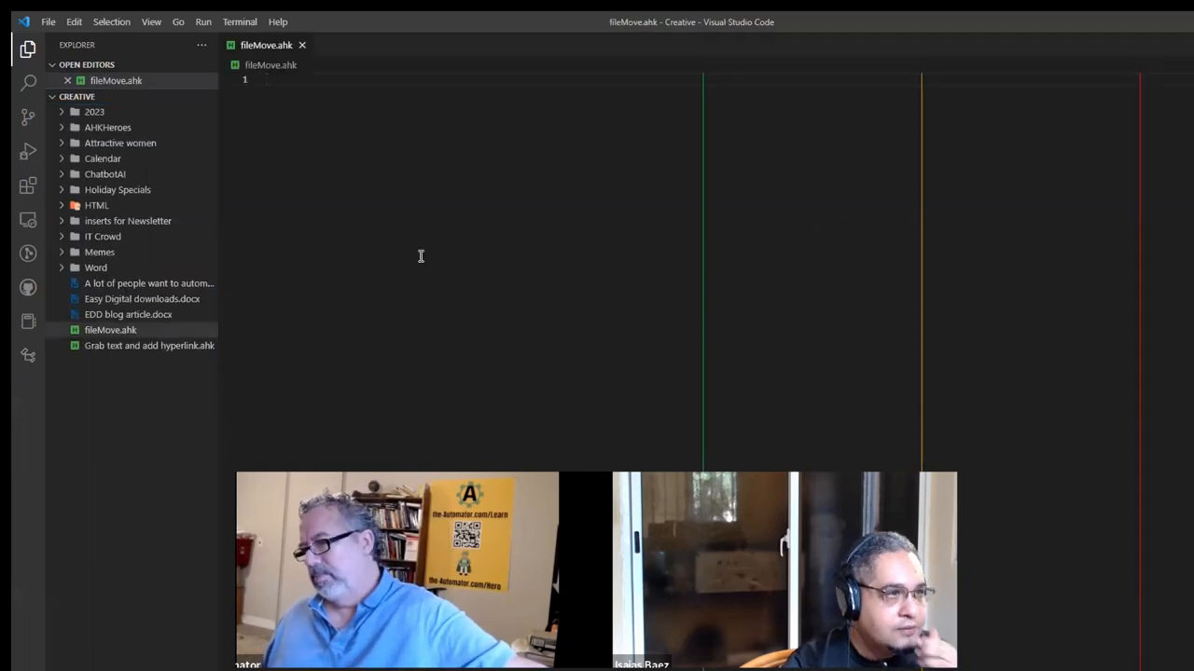
{"action": "type", "text": "loop"}
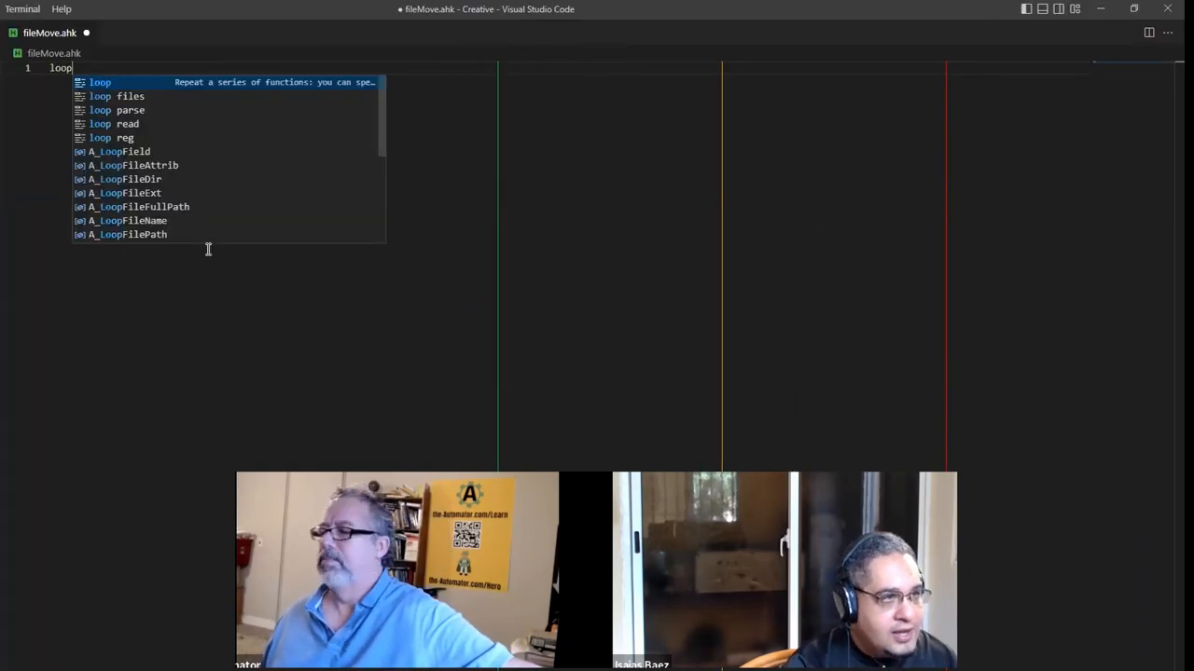
{"action": "left_click", "coordinate": [114, 97]}
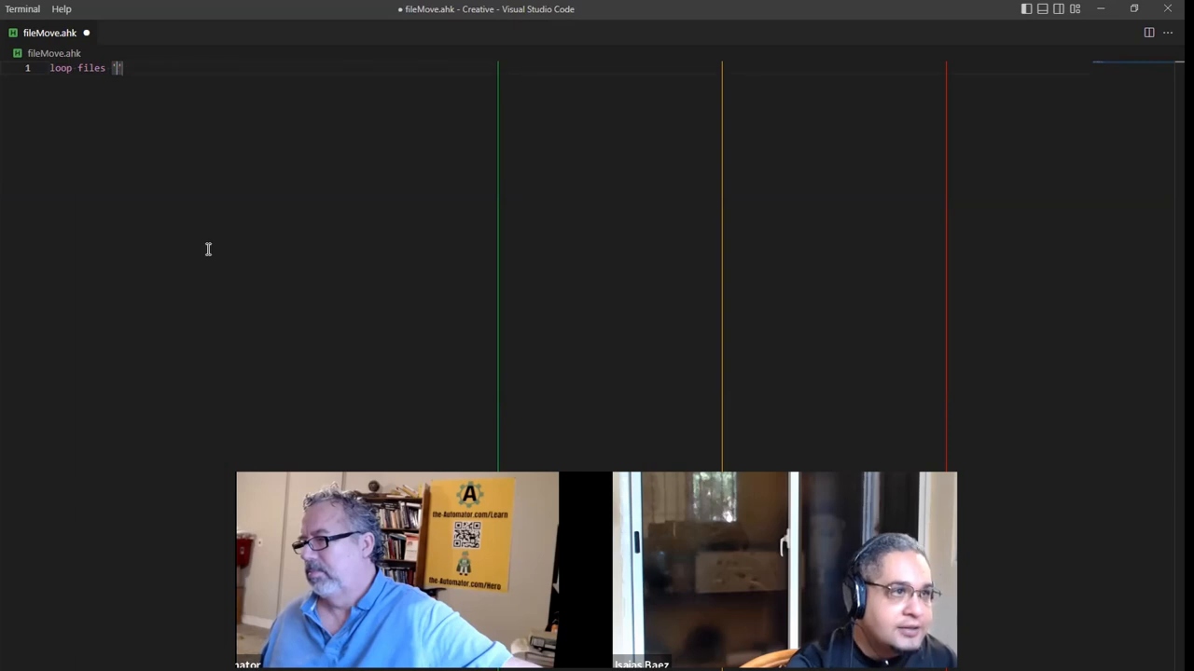
{"action": "type", "text": "HALT"}
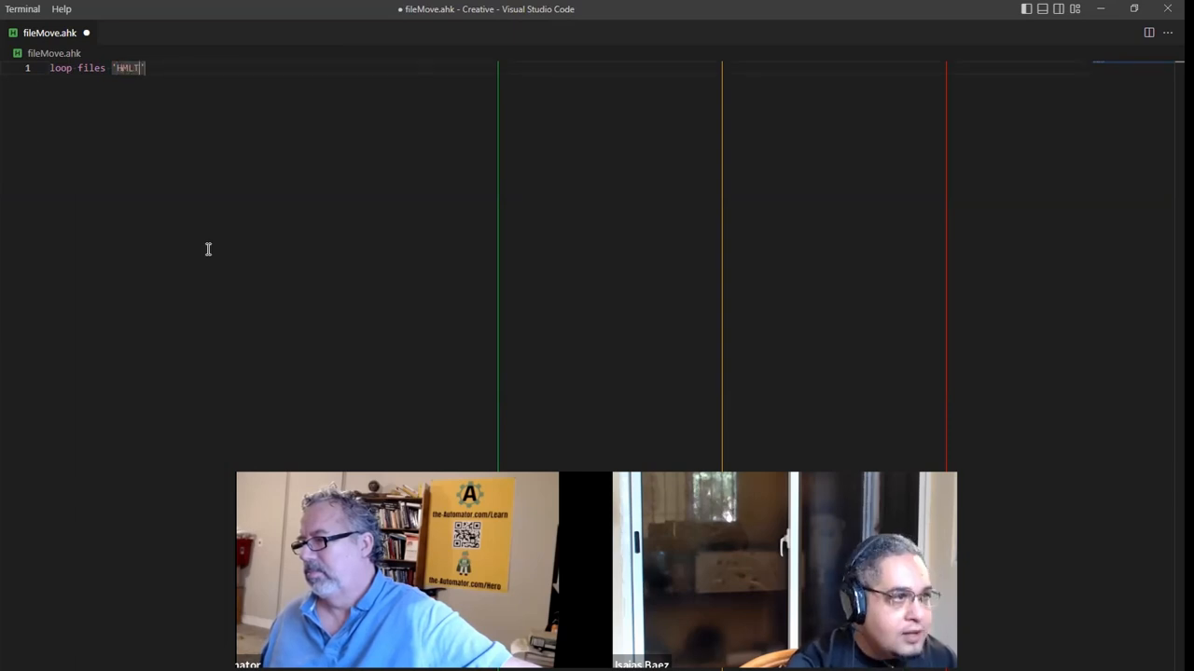
{"action": "key", "text": "Backspace"}
{"action": "type", "text": "TML\\*"}
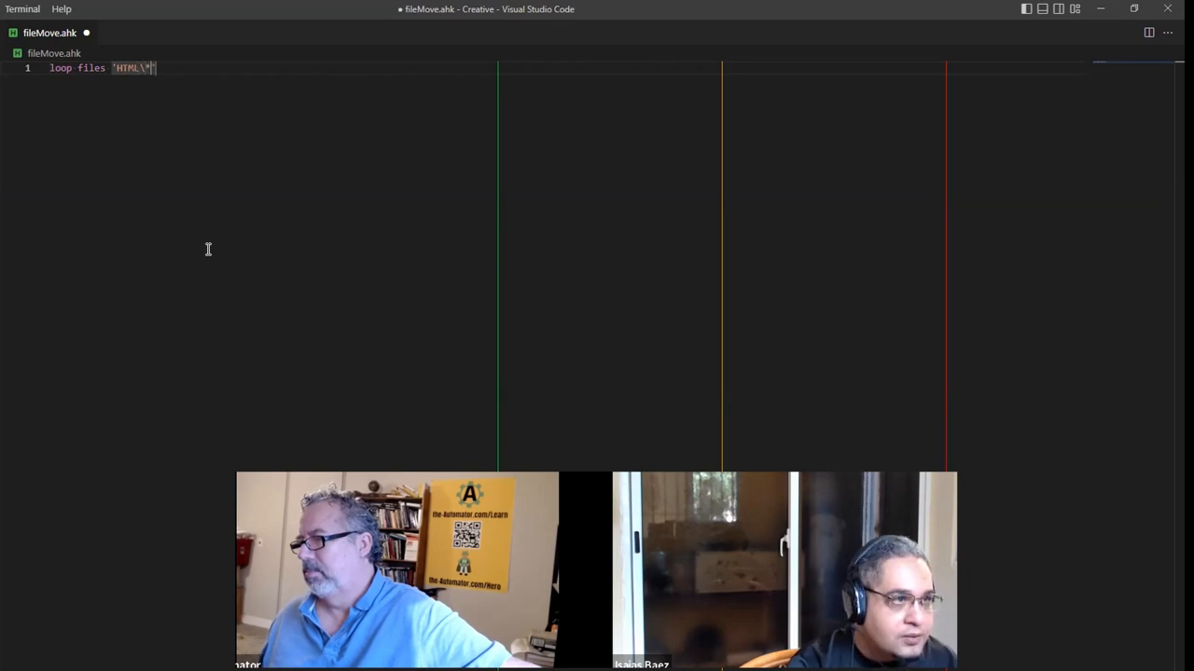
{"action": "type", "text": ".*\","}
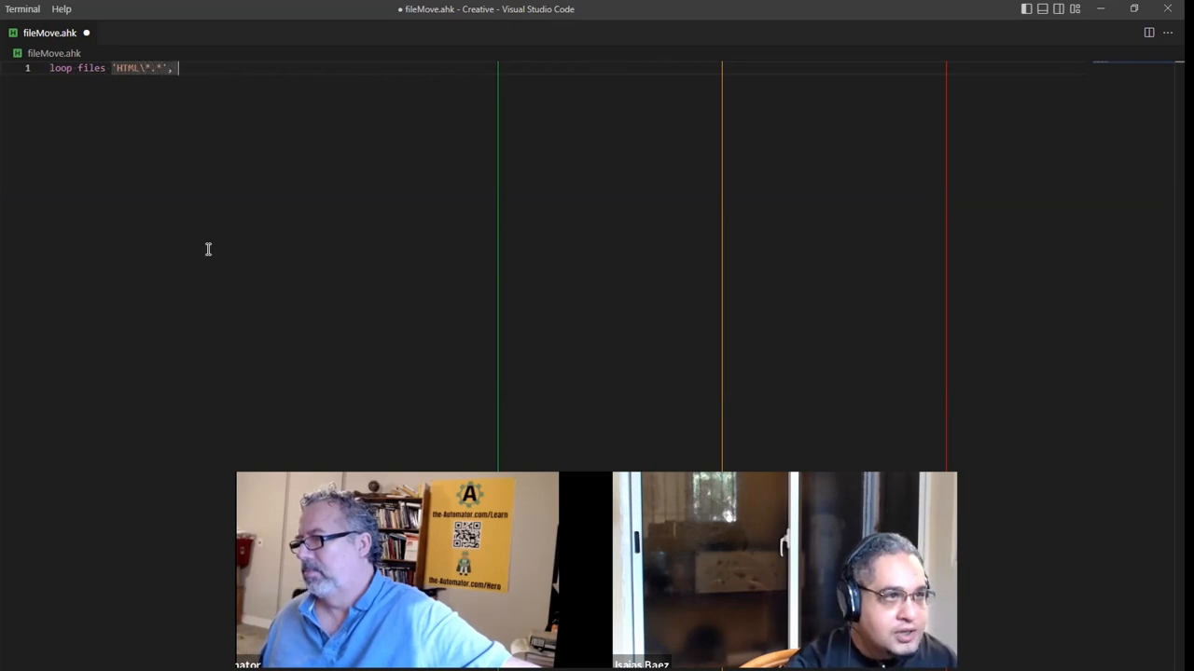
{"action": "type", "text": ", 'RF'"}
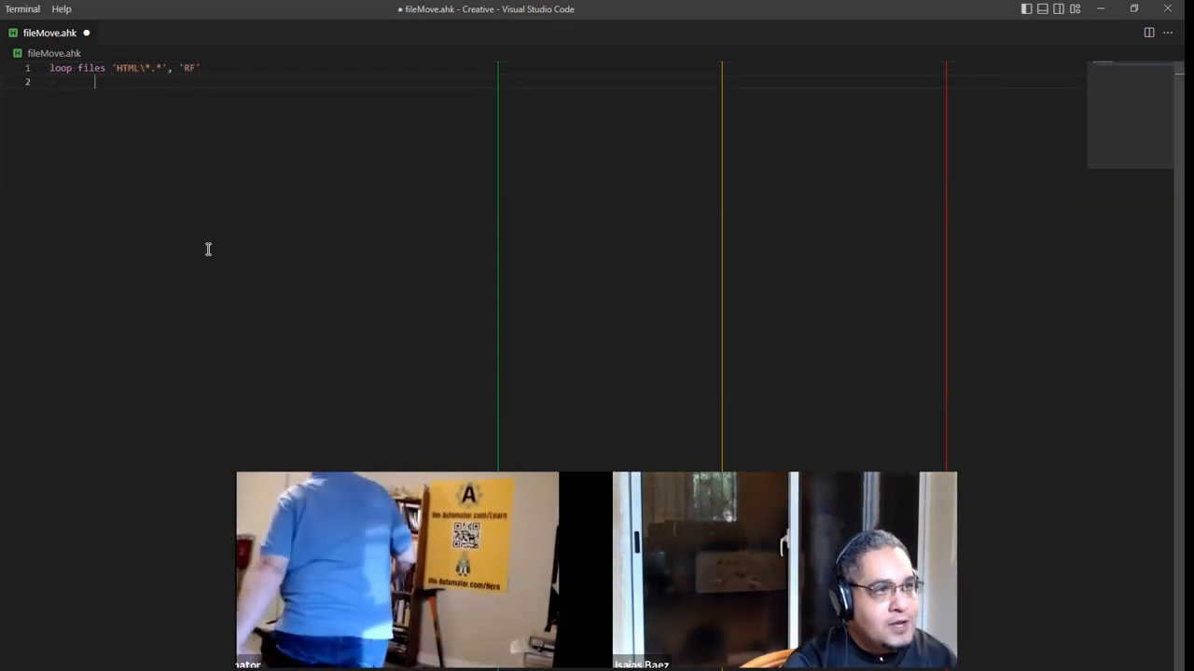
Step: Add OutputDebug A_LoopFileFullPath, debug once to print the first path, then stop
{"action": "type", "text": "OutputDebug"}
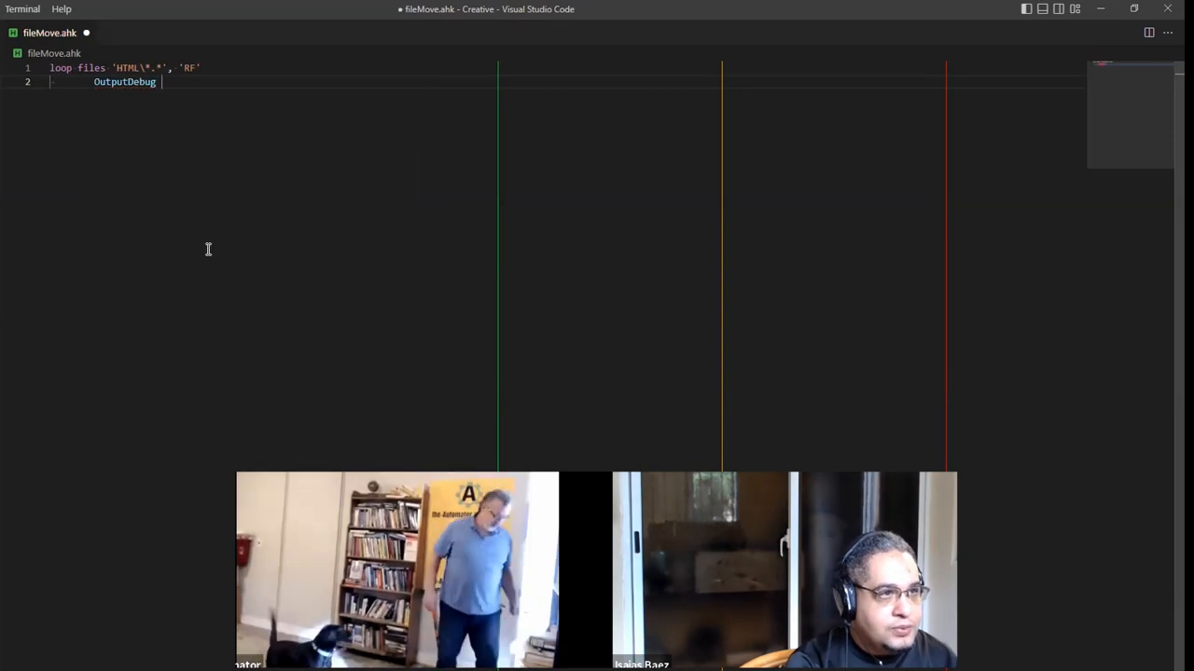
{"action": "type", "text": "a_loop"}
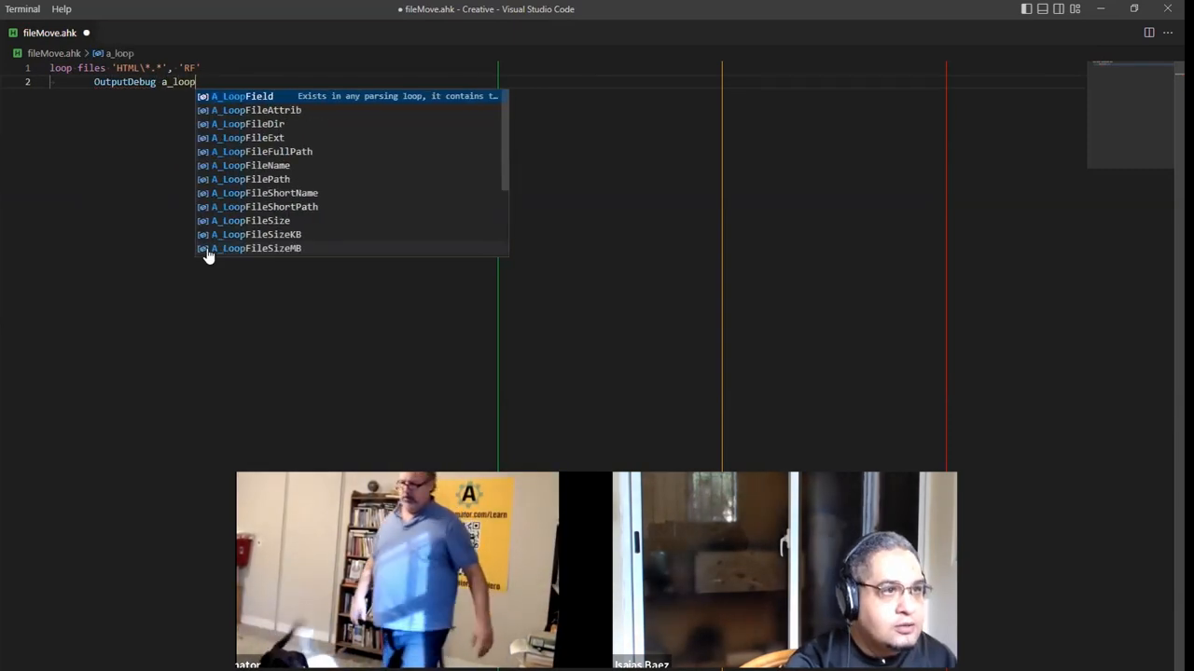
{"action": "type", "text": "file"}
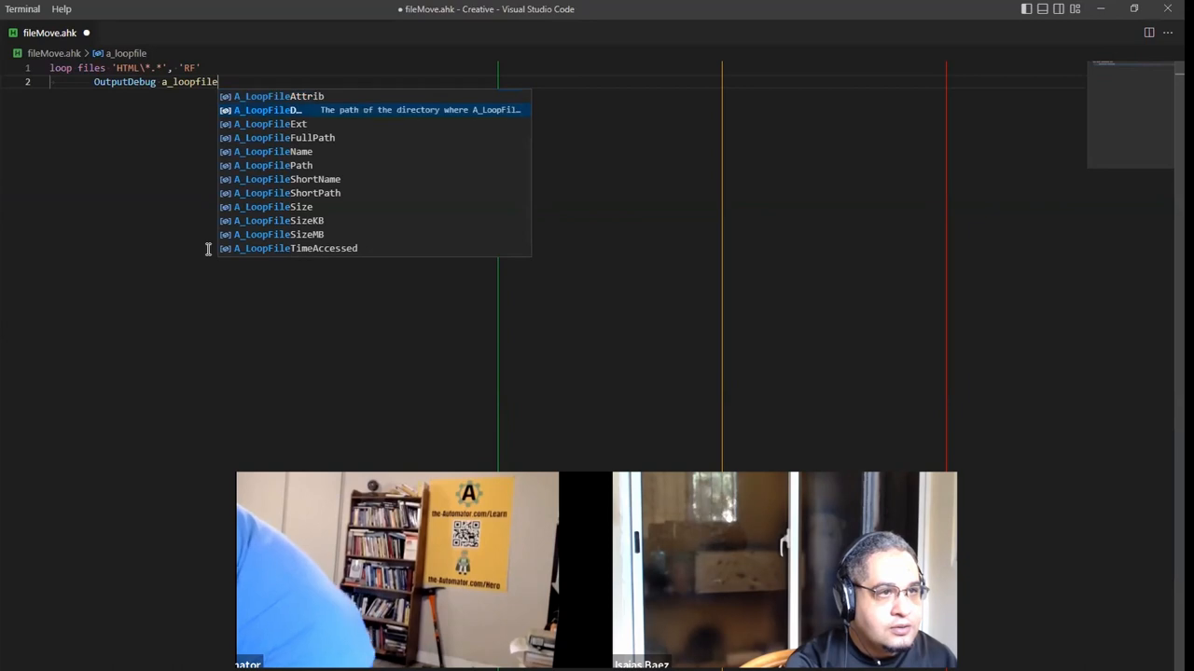
{"action": "type", "text": "FullPath"}
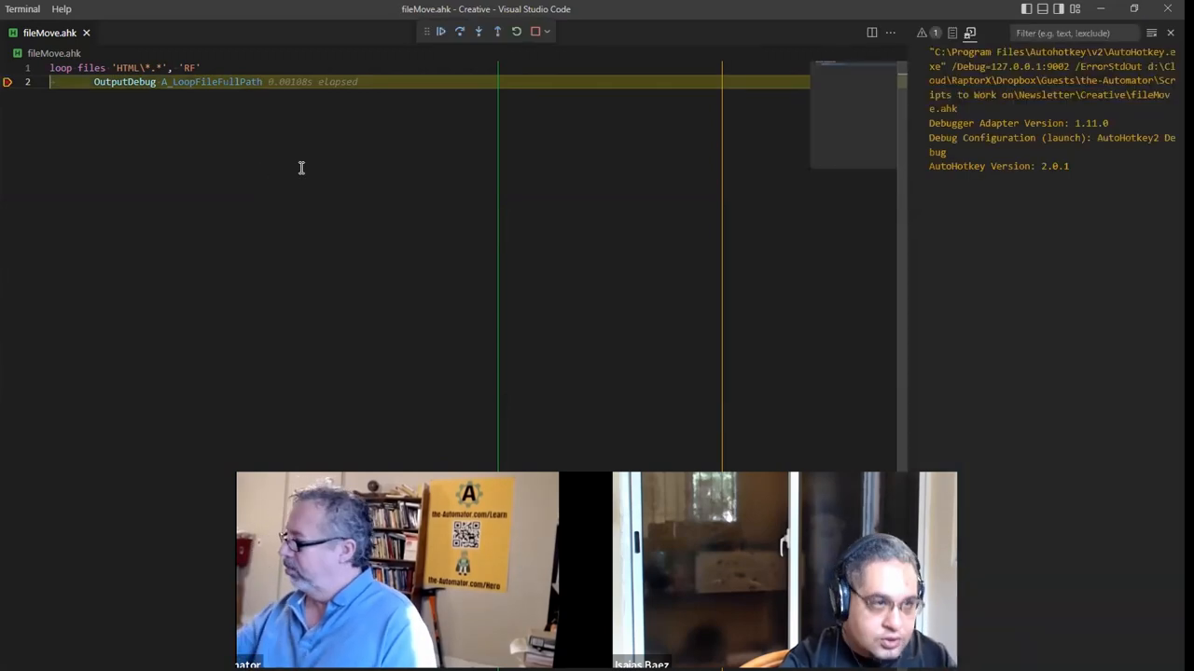
{"action": "left_click", "coordinate": [459, 30]}
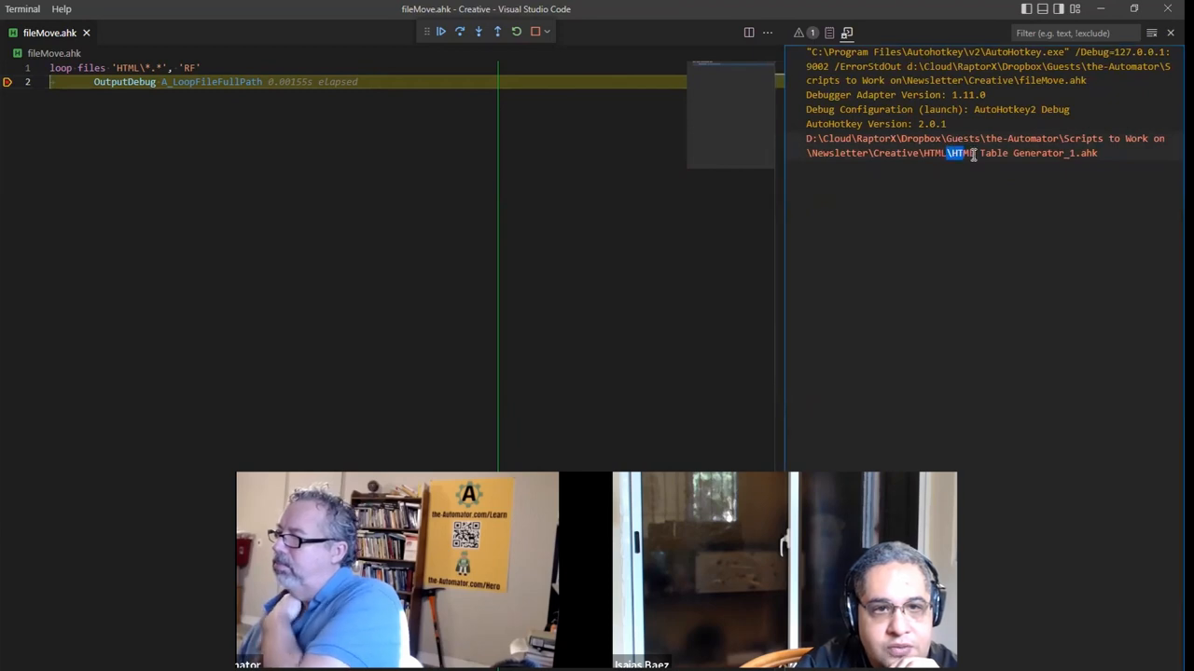
{"action": "left_click_drag", "start_coordinate": [948, 153], "coordinate": [1097, 153]}
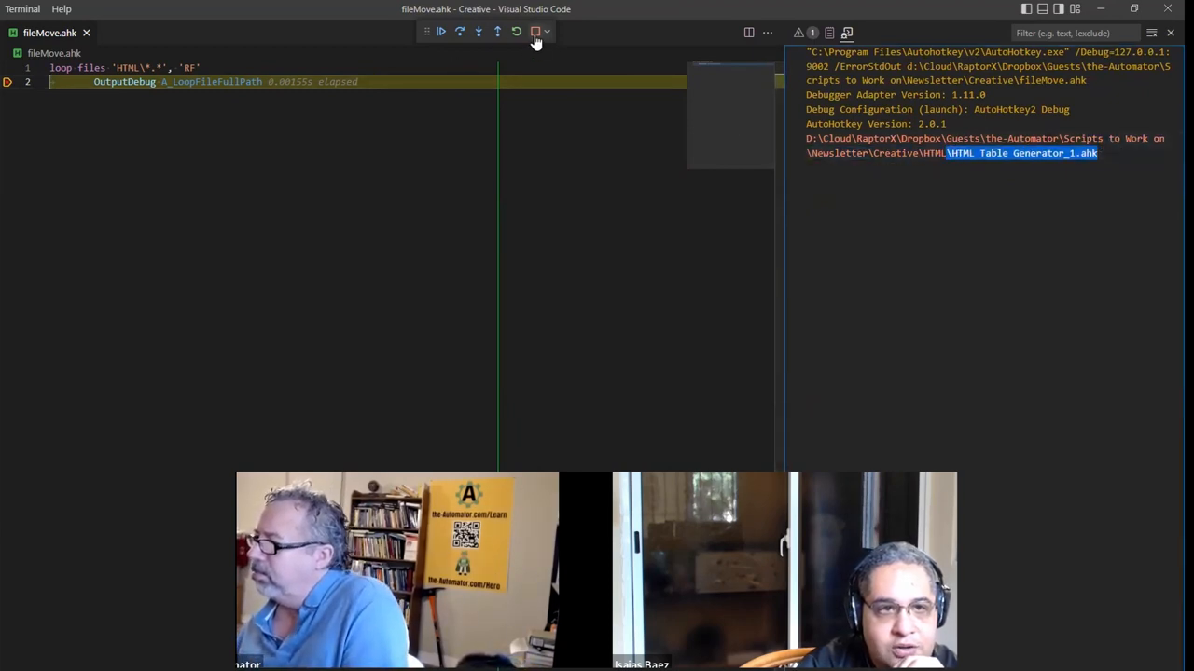
{"action": "left_click", "coordinate": [534, 30]}
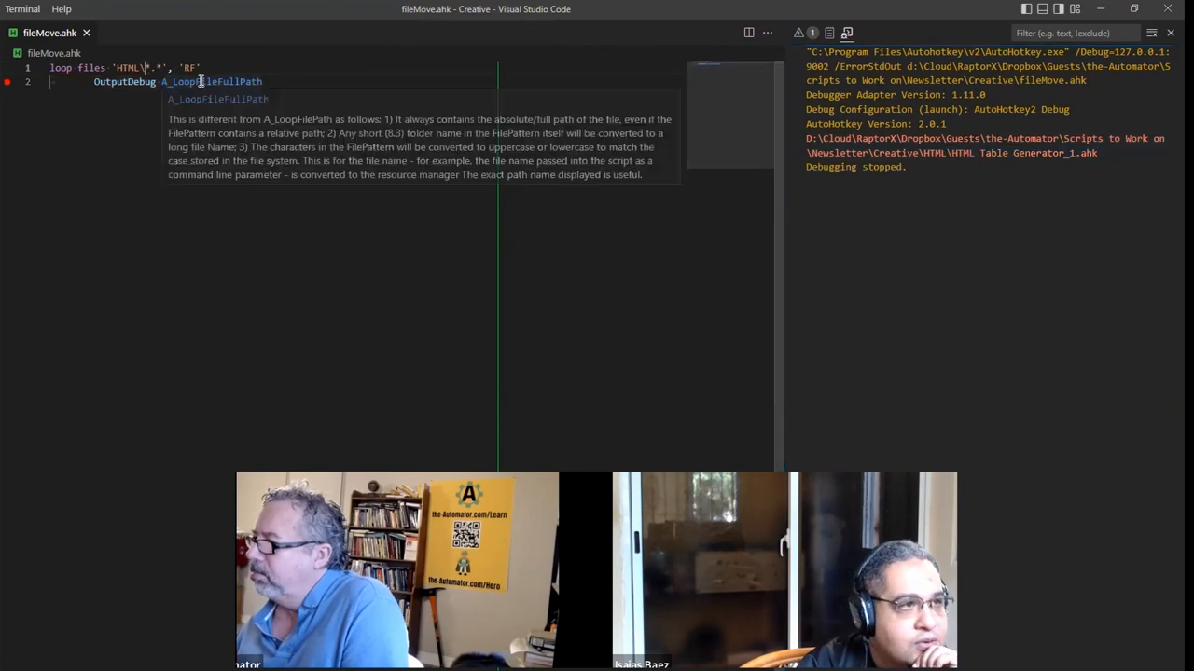
Step: Change the Loop Files pattern to HTML\2022\*.html and save the script
{"action": "type", "text": "2022\\"}
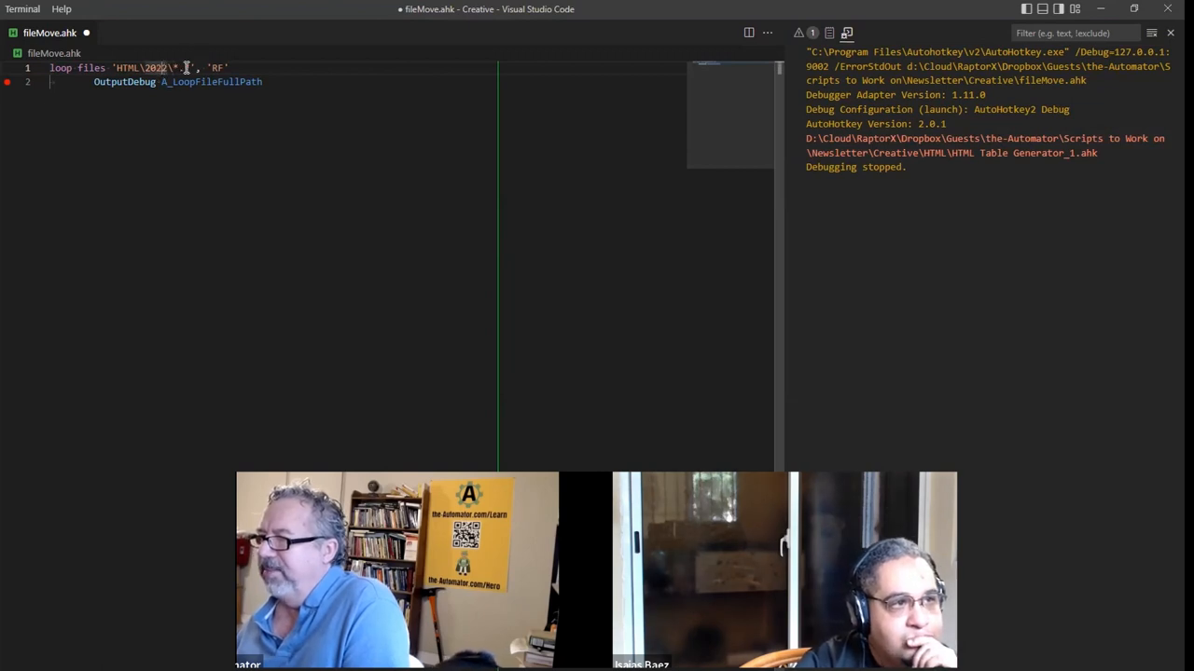
{"action": "type", "text": "html"}
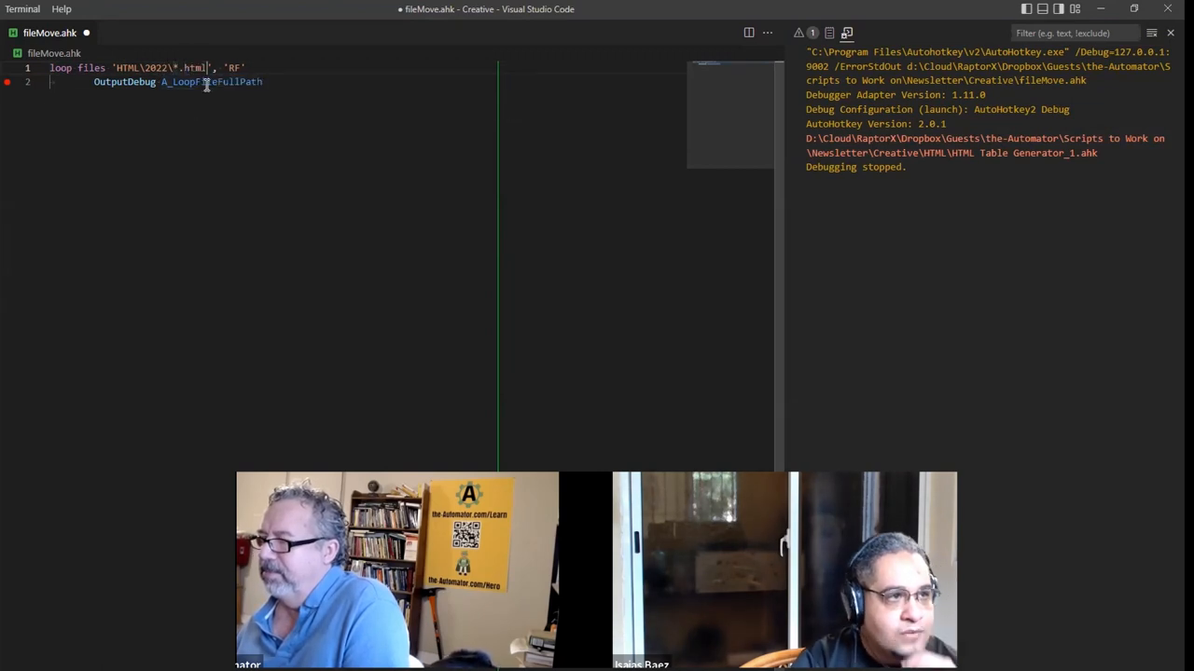
{"action": "key", "text": "ctrl+s"}
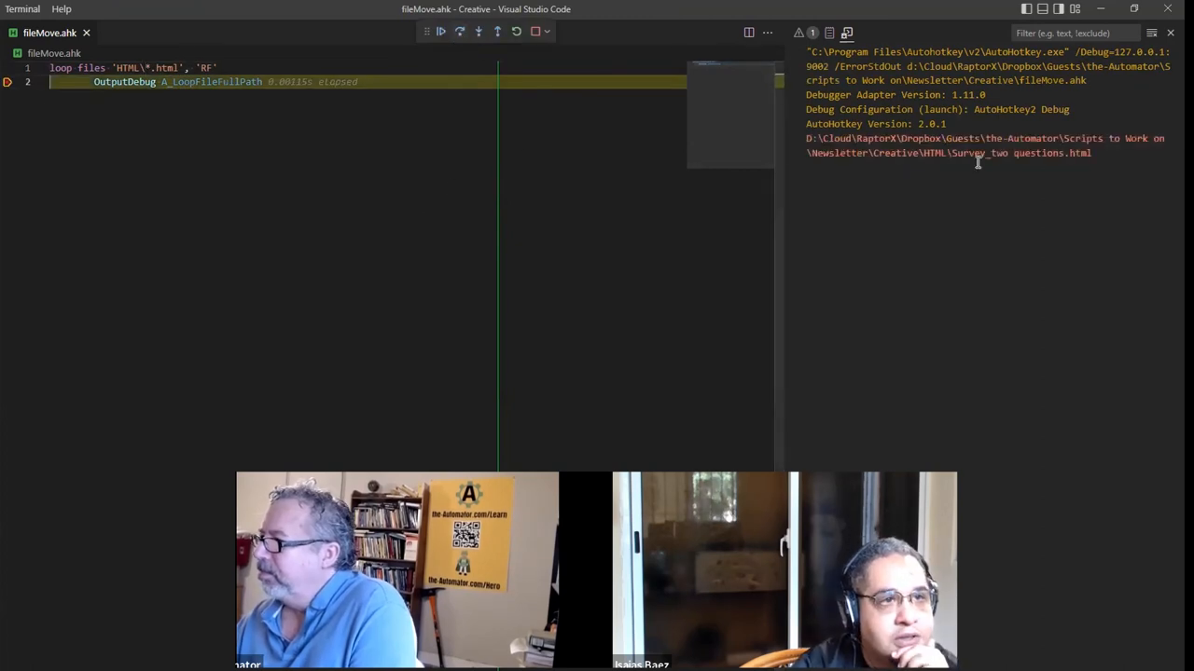
{"action": "double_click", "coordinate": [985, 153]}
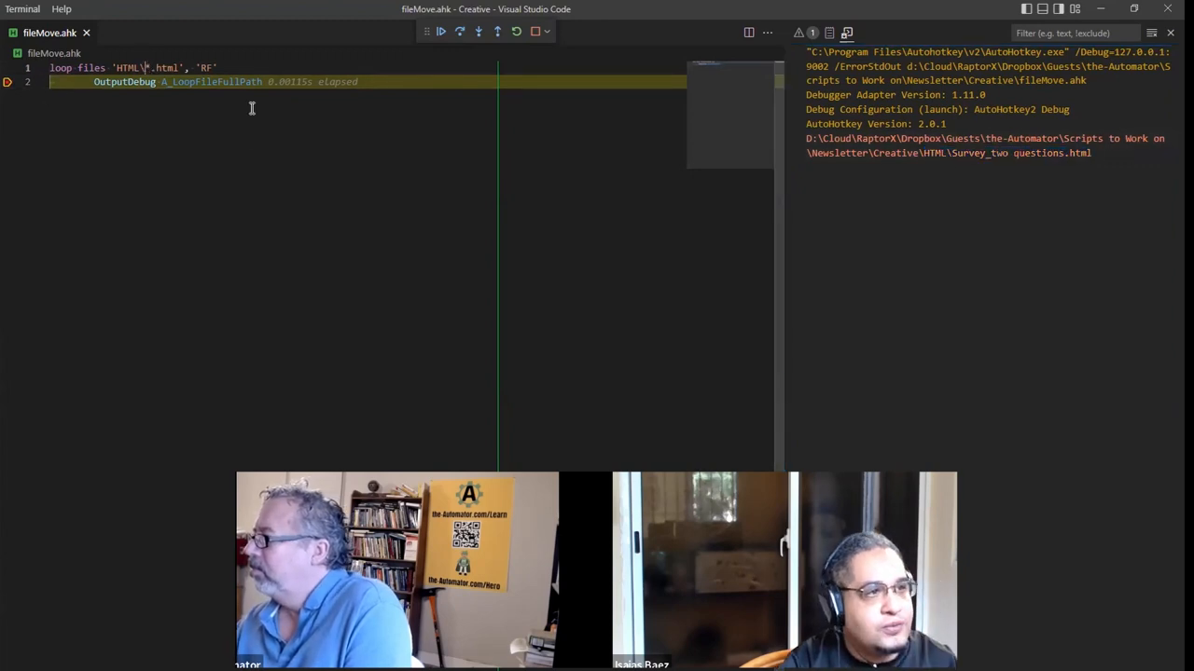
{"action": "type", "text": "2022\\"}
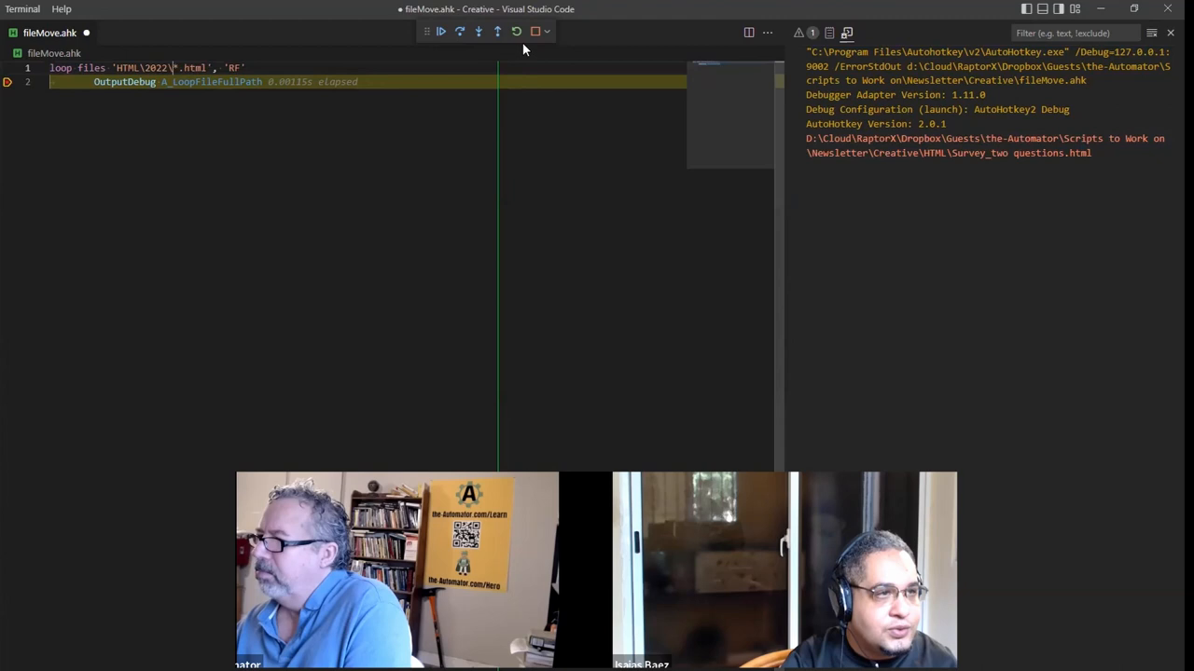
Step: Restart the debug run and step once, printing a January 2022 newsletter HTML path
{"action": "left_click", "coordinate": [459, 32]}
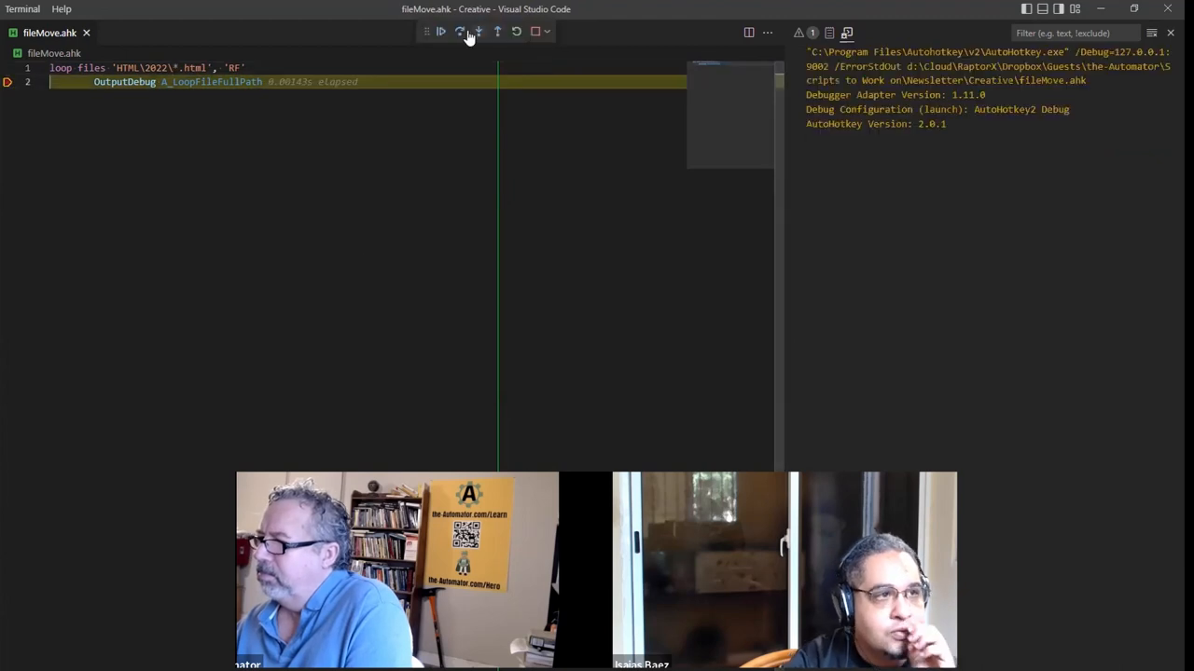
{"action": "left_click", "coordinate": [458, 32]}
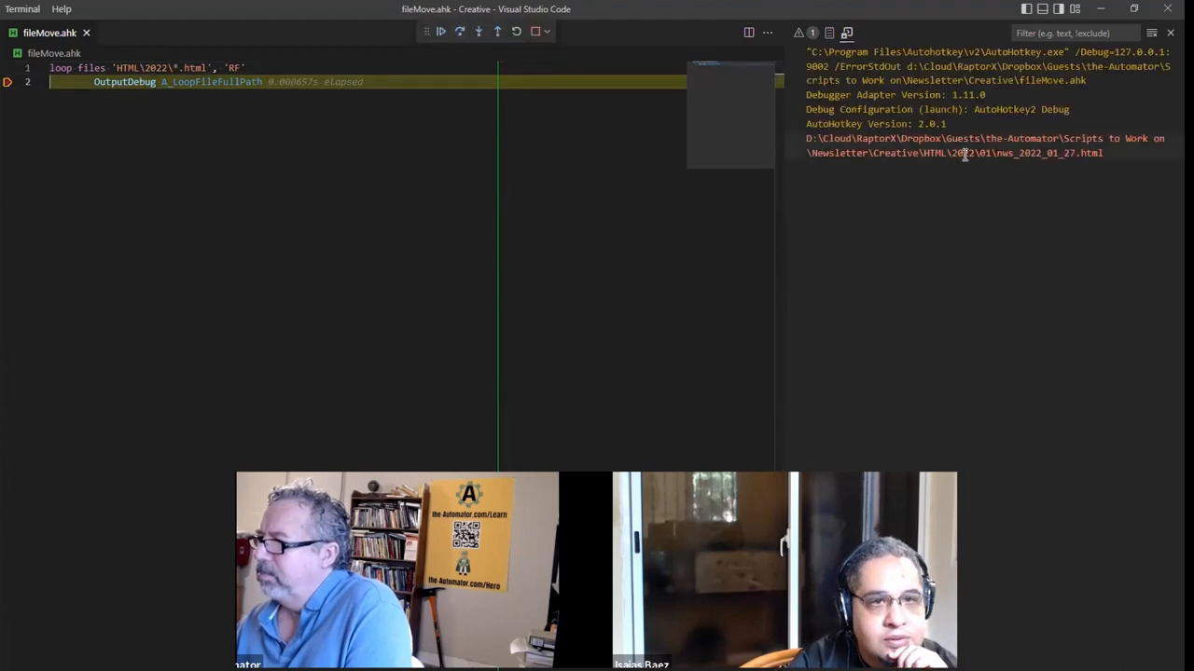
{"action": "left_click_drag", "start_coordinate": [806, 52], "coordinate": [1100, 166]}
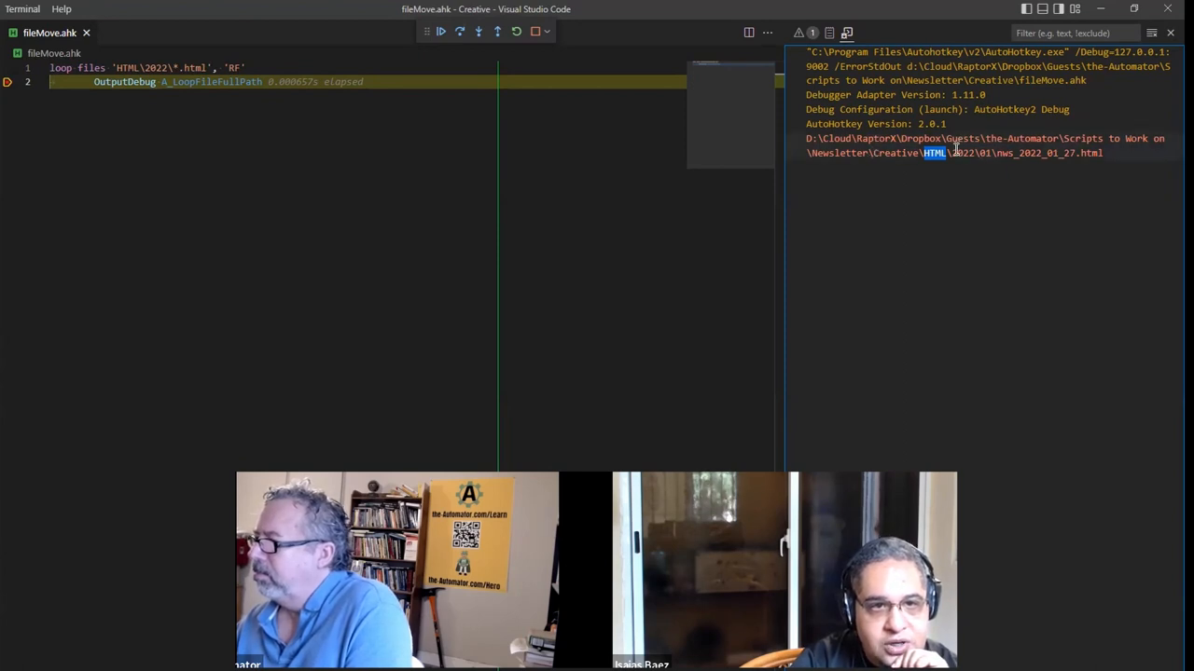
{"action": "left_click_drag", "start_coordinate": [948, 153], "coordinate": [1102, 153]}
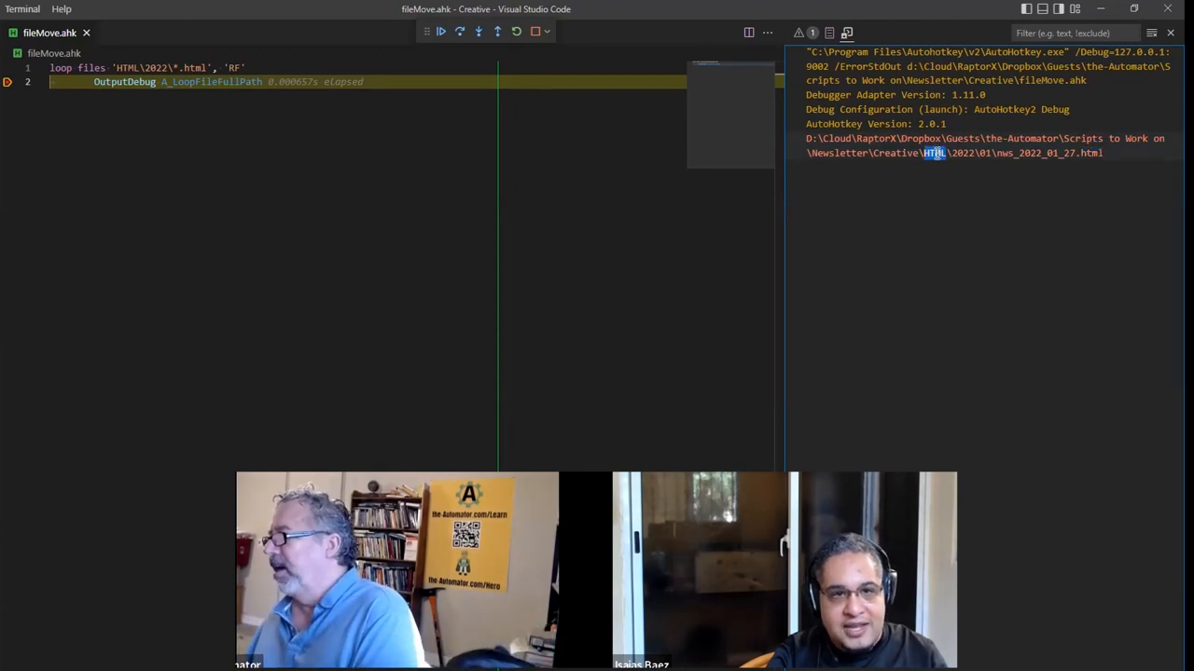
Step: Select Creative\HTML in the printed path and stop the debugging run
{"action": "double_click", "coordinate": [1089, 153]}
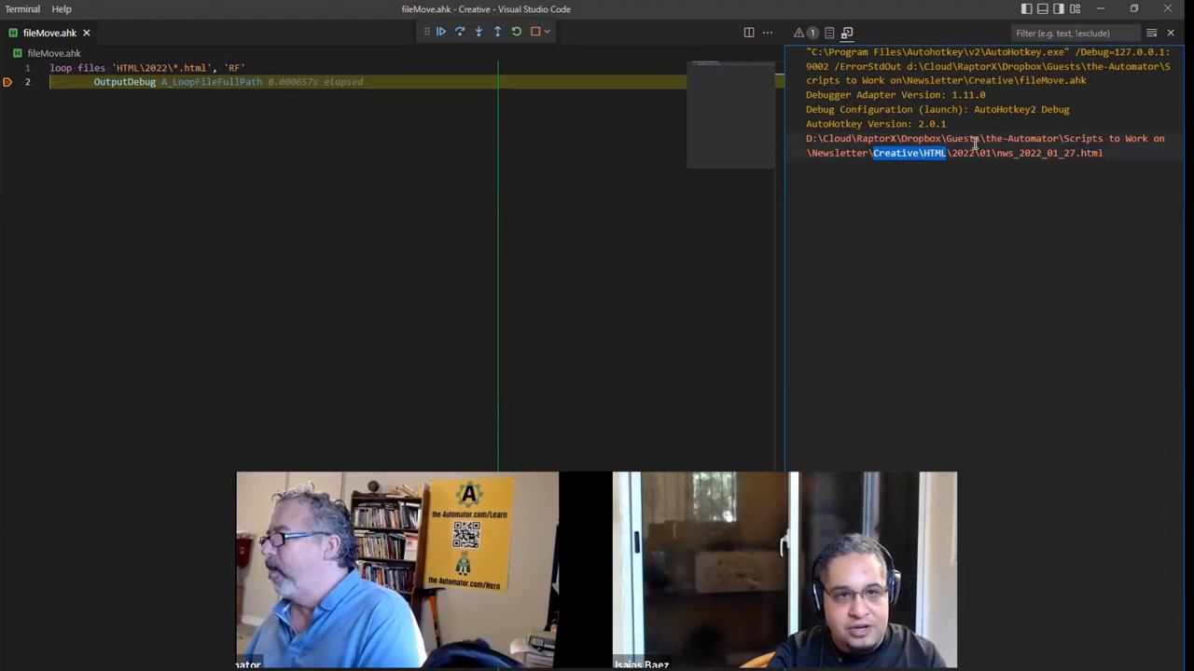
{"action": "mouse_move", "coordinate": [929, 213]}
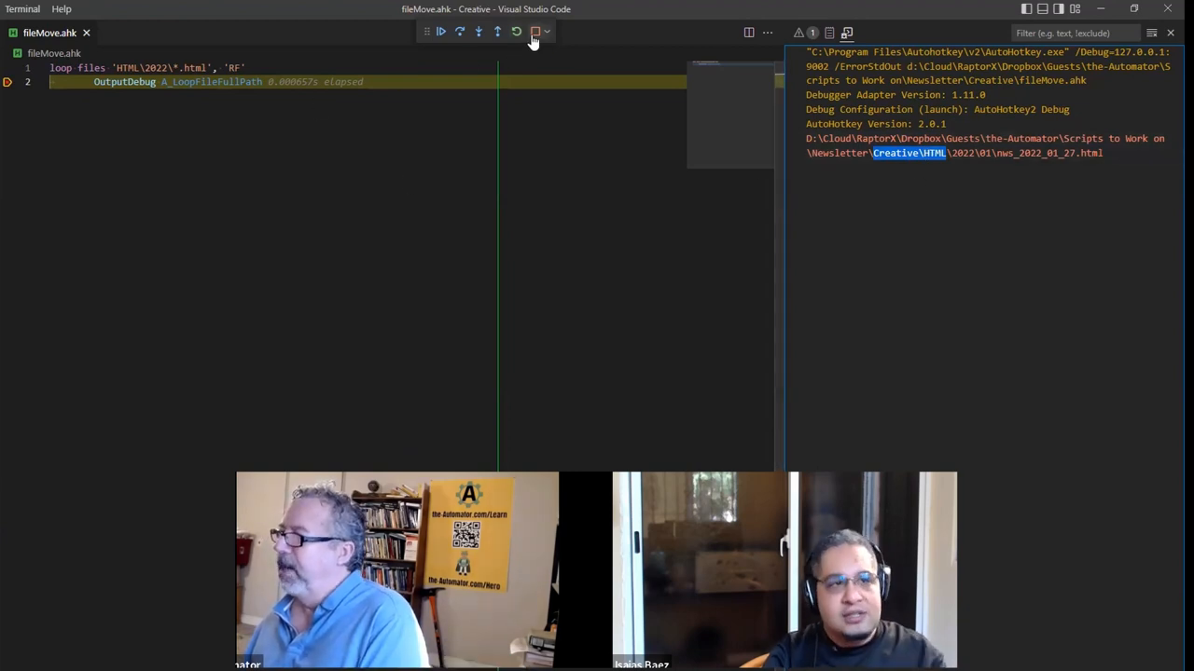
{"action": "left_click", "coordinate": [536, 30]}
{"action": "type", "text": "strReplace"}
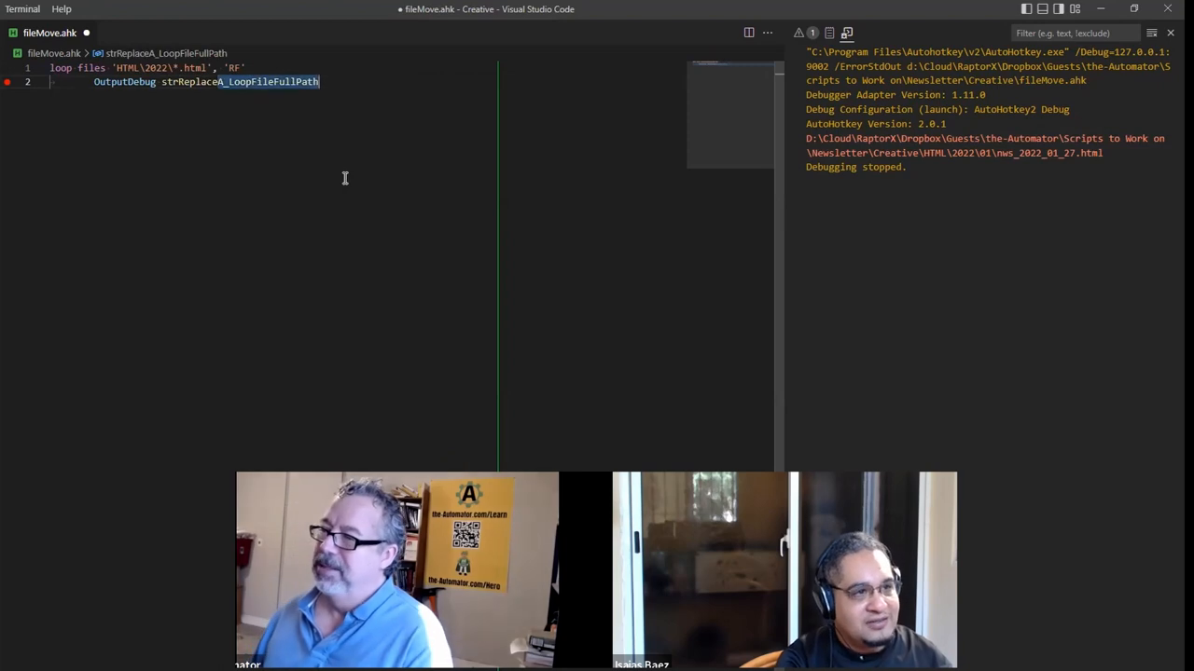
Step: Wrap the path in StrReplace(A_LoopFileFullPath, "Creative\HTML", 'Creative\Word') and check the printed Word path
{"action": "type", "text": "("}
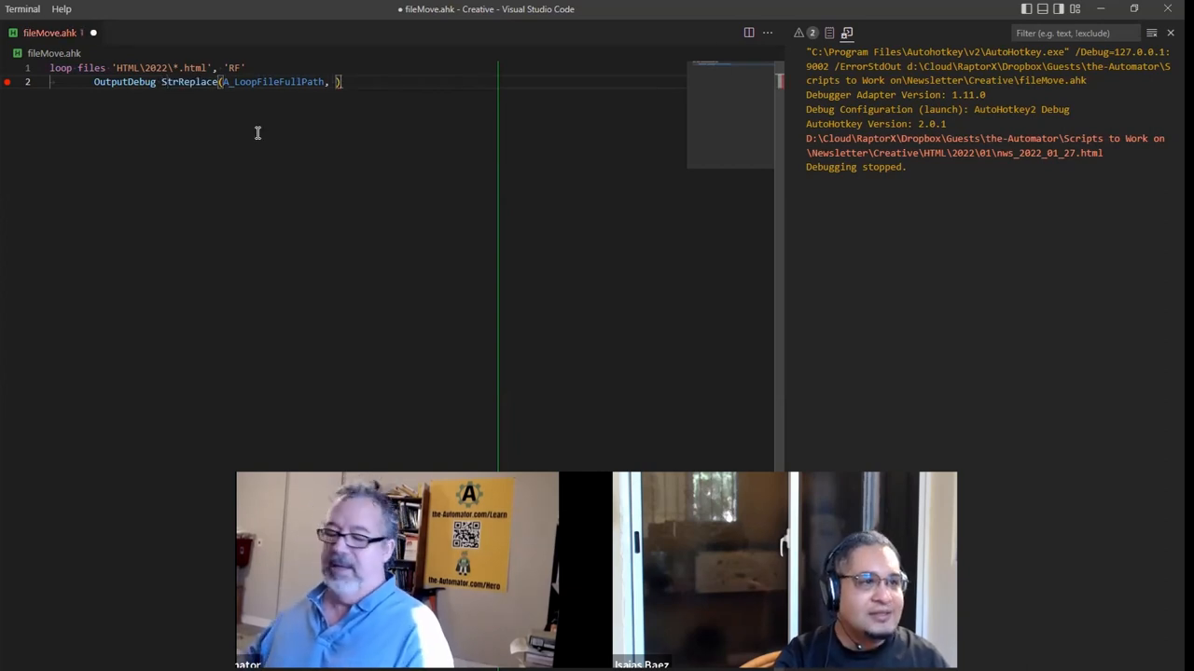
{"action": "type", "text": "\"Creative\\HTML\""}
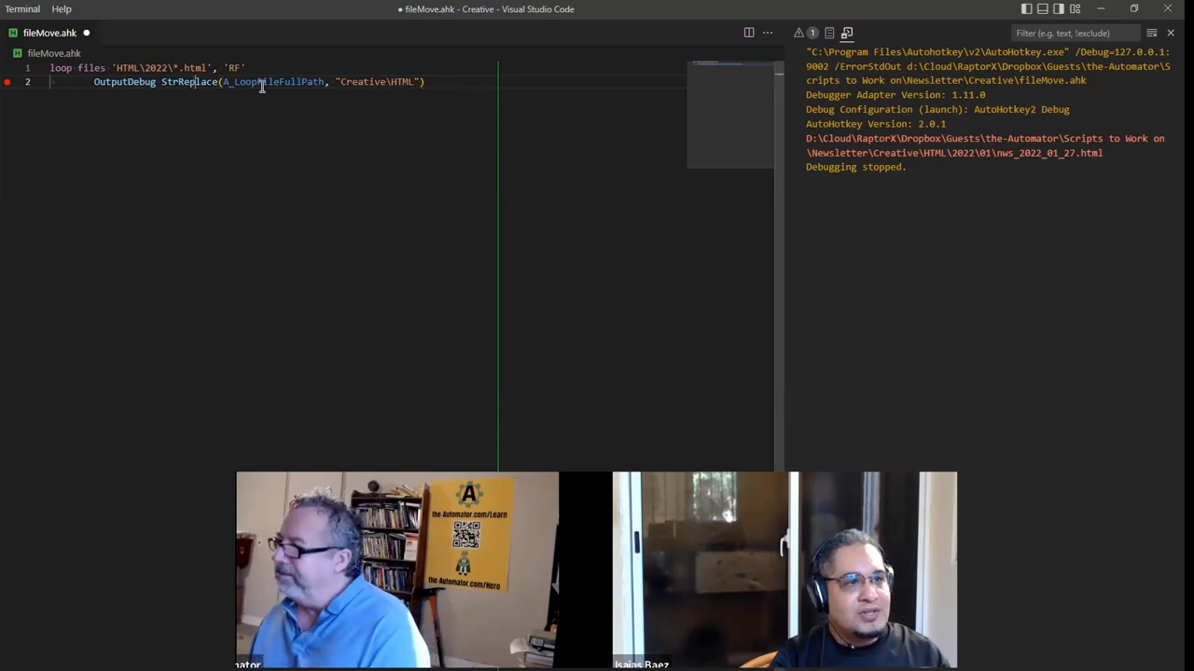
{"action": "double_click", "coordinate": [272, 82]}
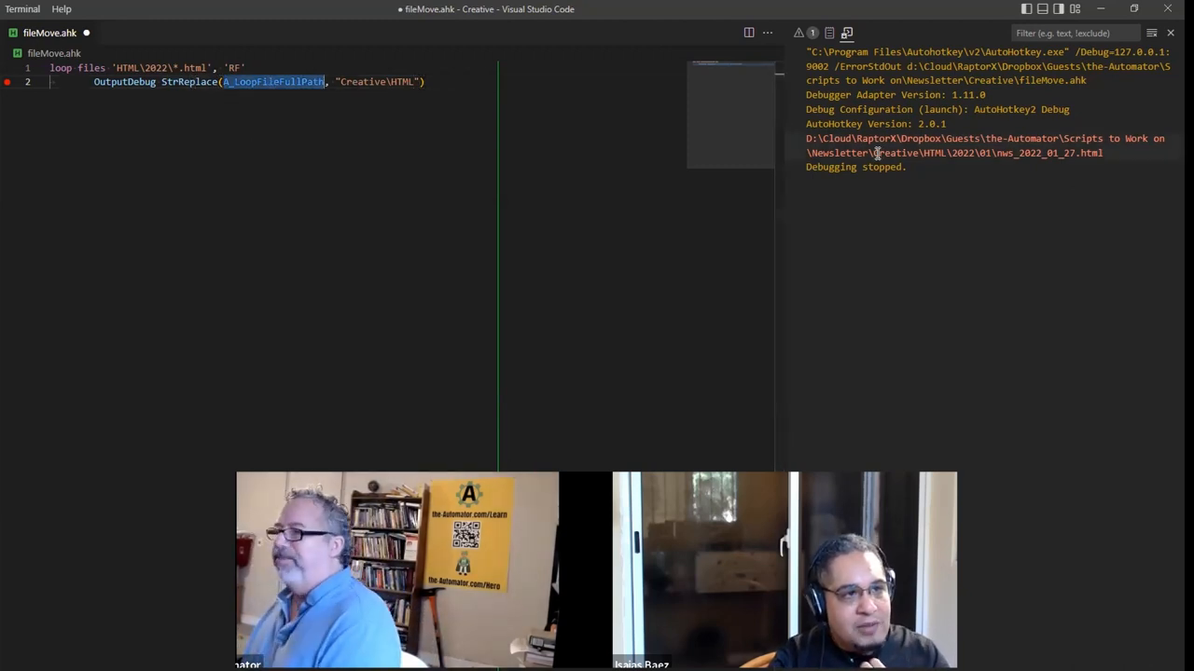
{"action": "double_click", "coordinate": [906, 153]}
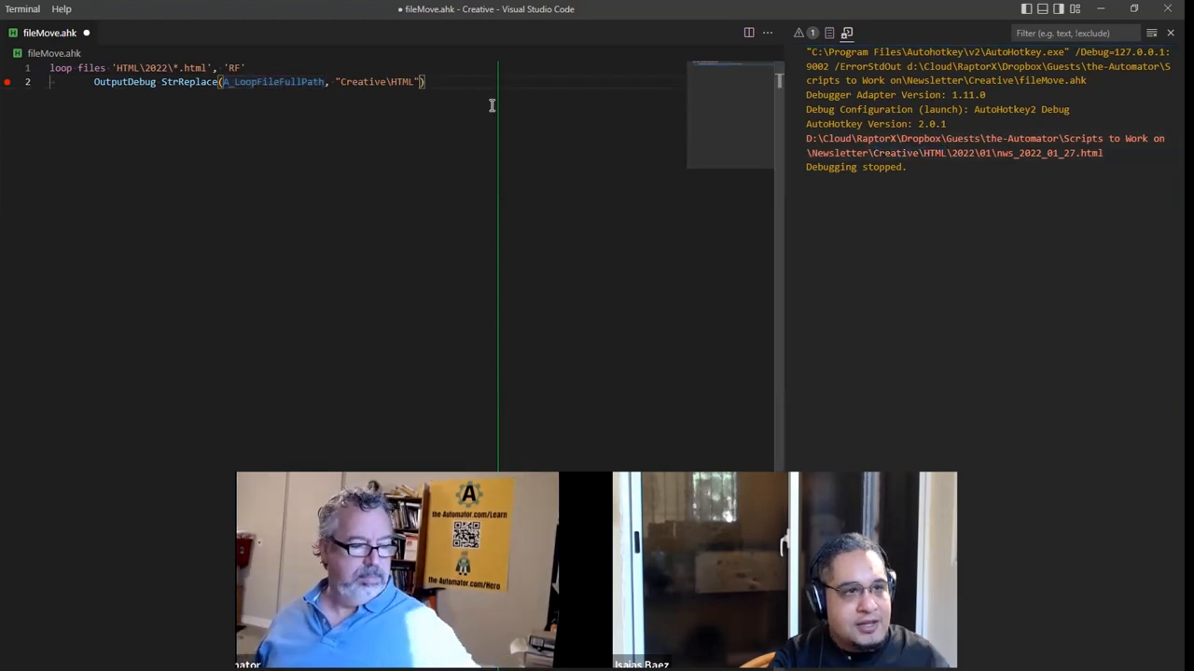
{"action": "type", "text": ", 'Creative\\Word"}
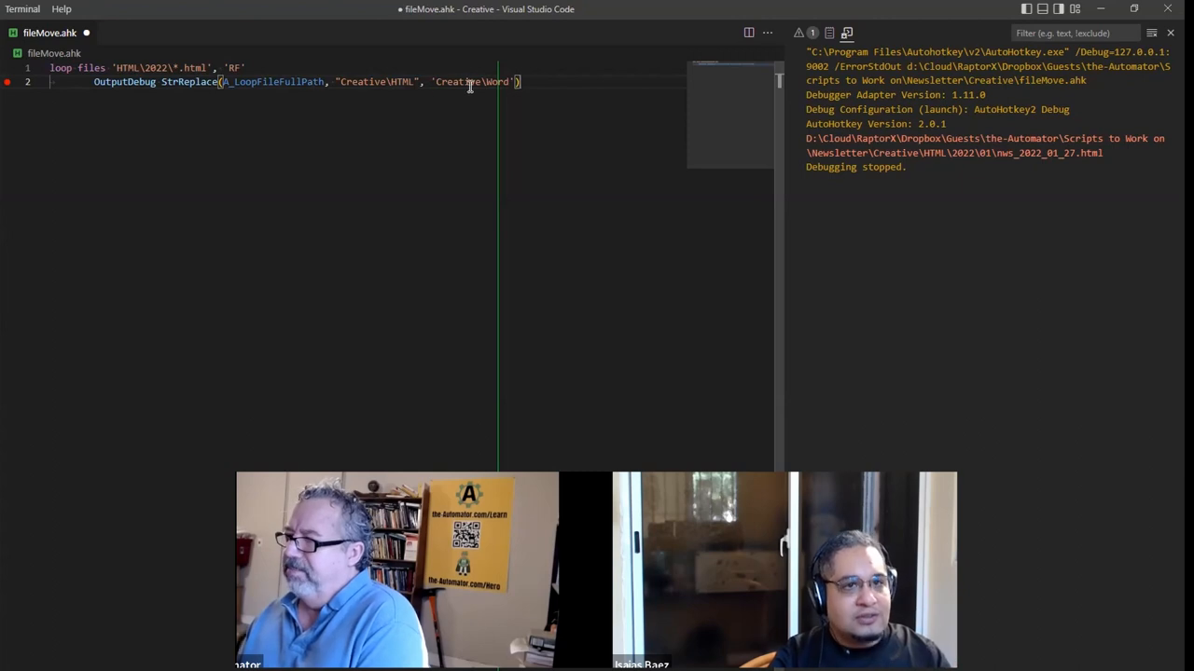
{"action": "double_click", "coordinate": [496, 82]}
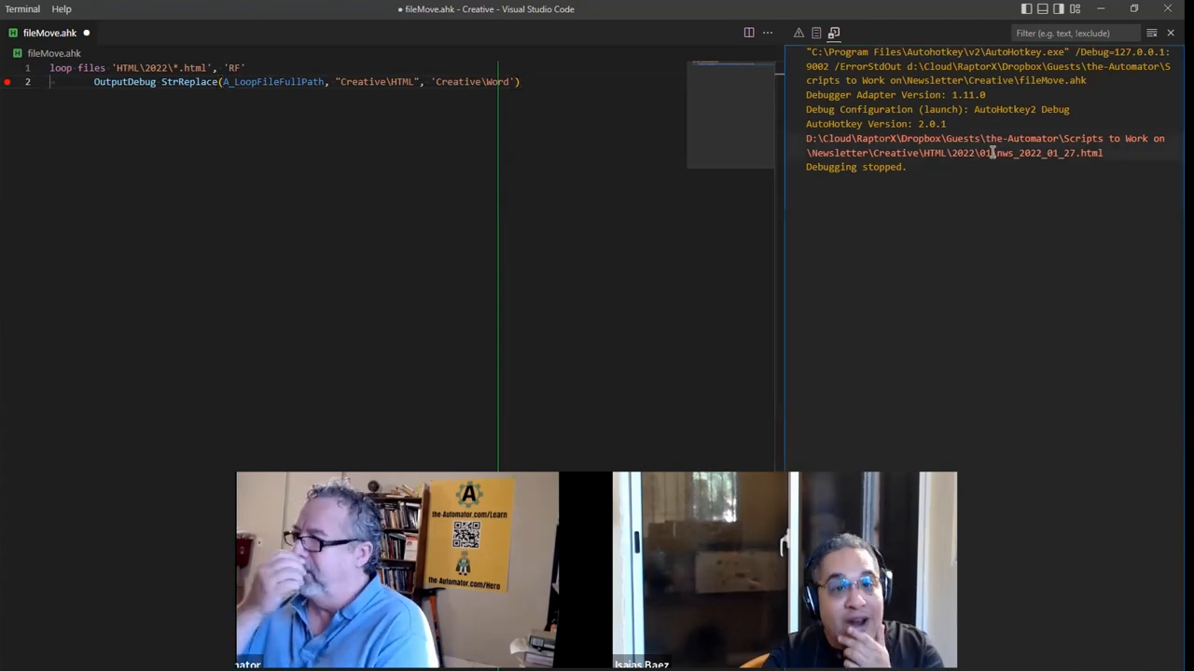
{"action": "double_click", "coordinate": [970, 153]}
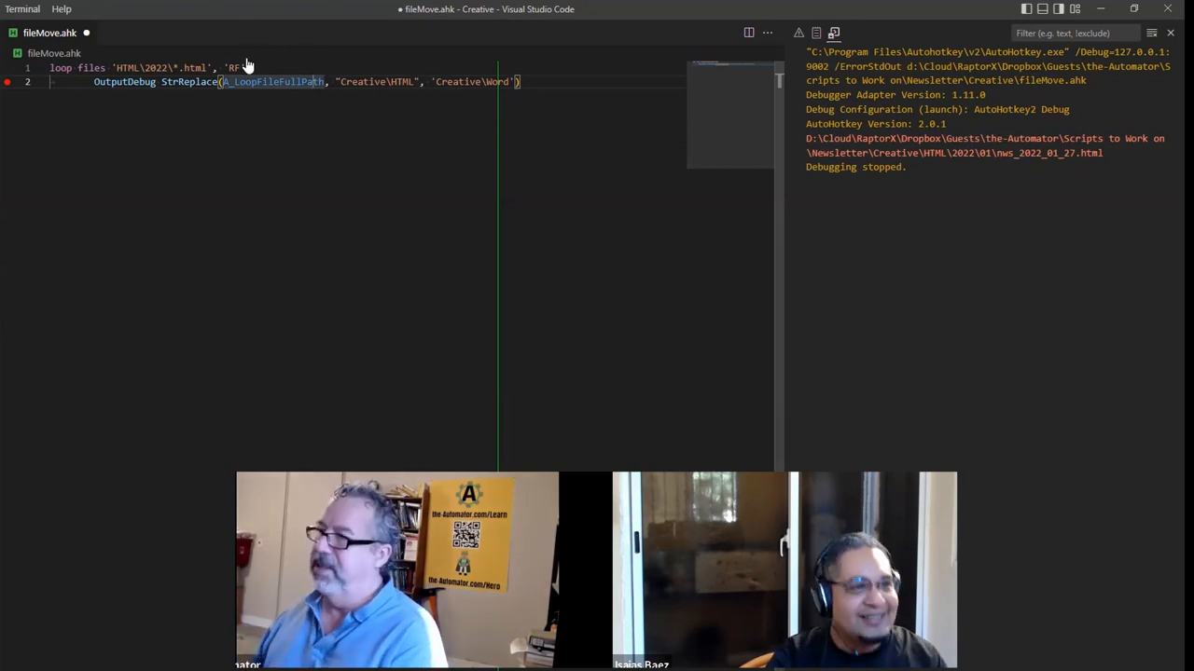
{"action": "mouse_move", "coordinate": [272, 82]}
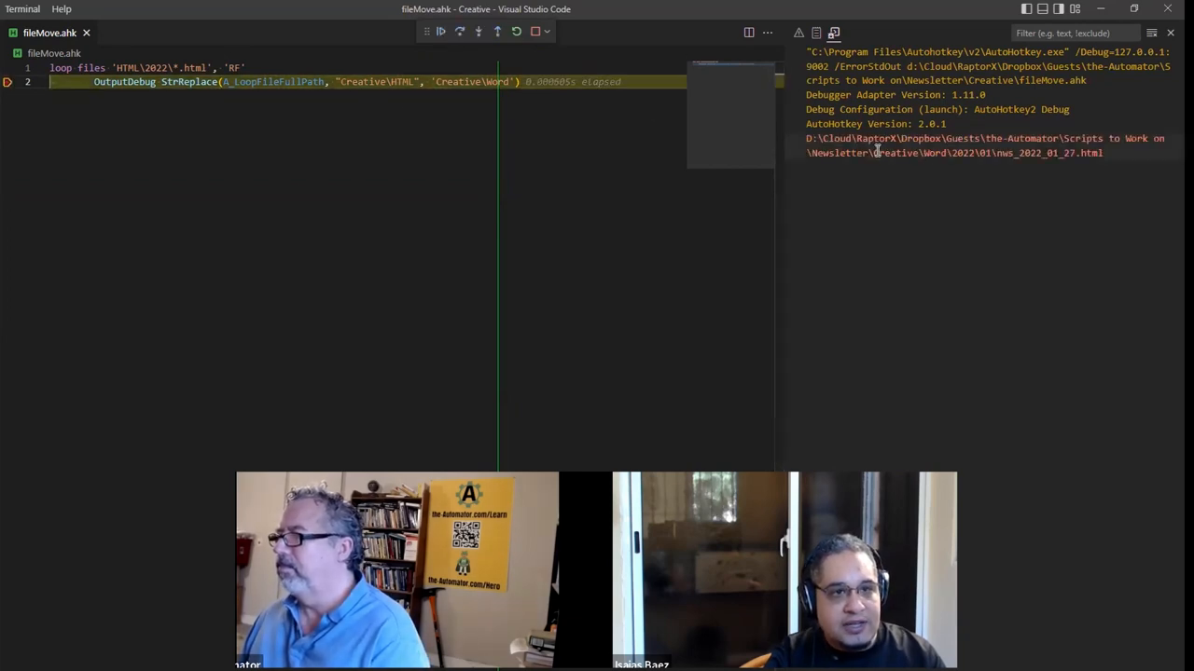
Step: Replace the output line with FileCopy A_LoopFileFullPath to its StrReplace'd Creative\Word path
{"action": "double_click", "coordinate": [905, 153]}
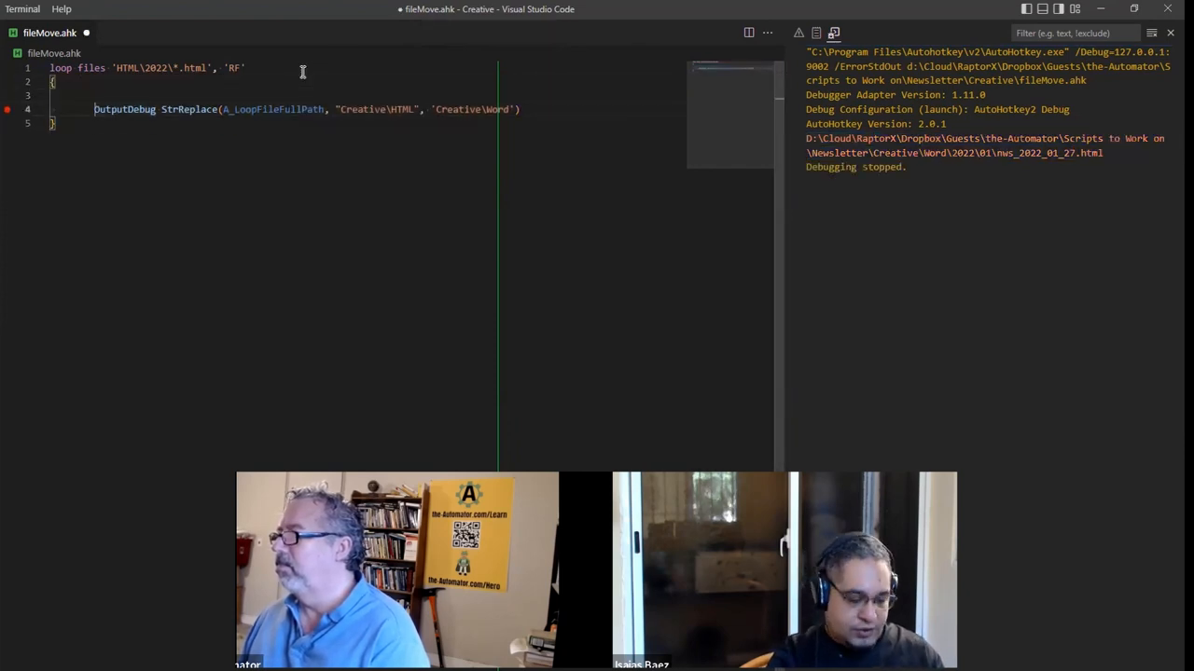
{"action": "type", "text": "filemov"}
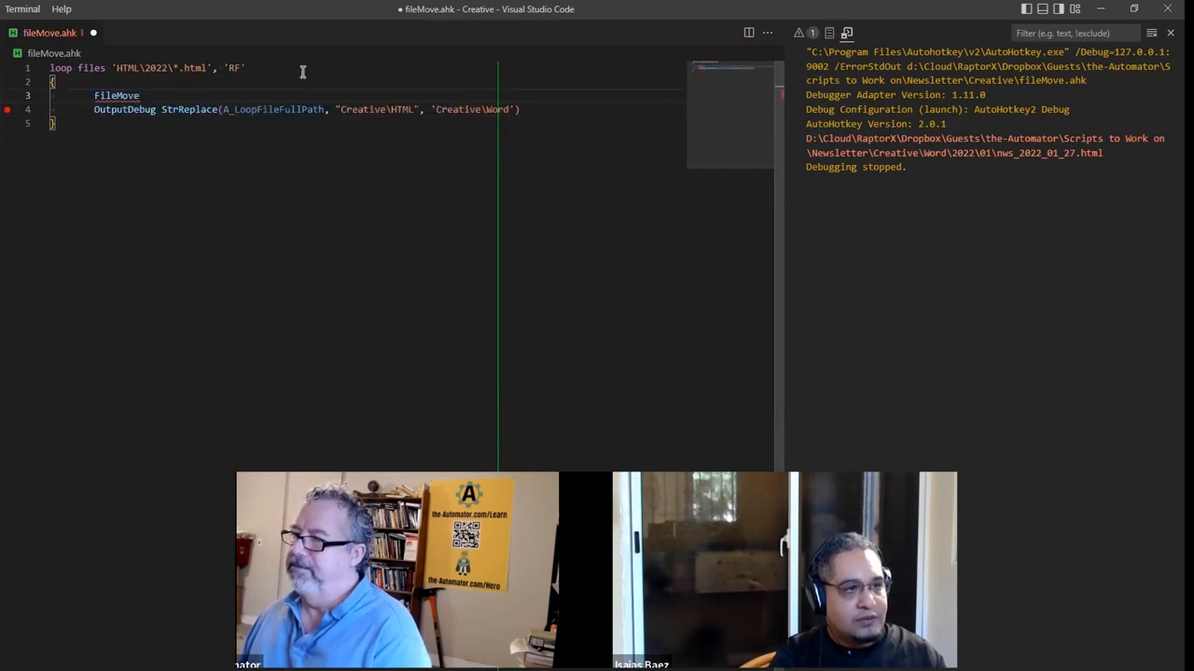
{"action": "mouse_move", "coordinate": [116, 95]}
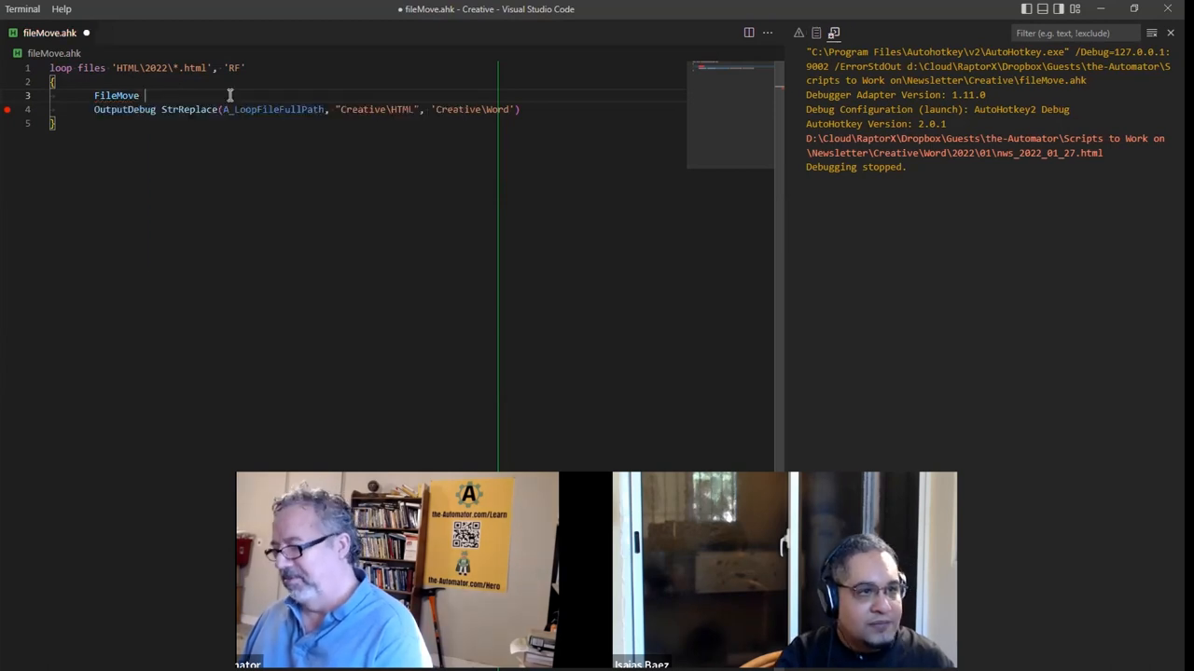
{"action": "type", "text": "a_loop"}
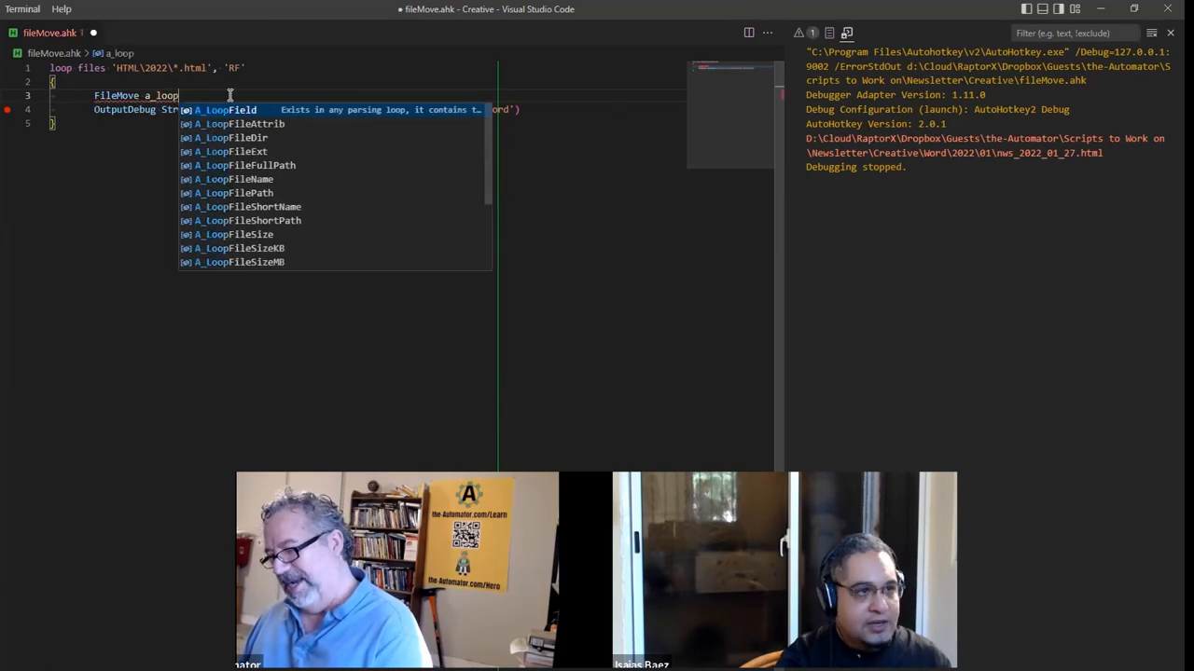
{"action": "type", "text": "filefu"}
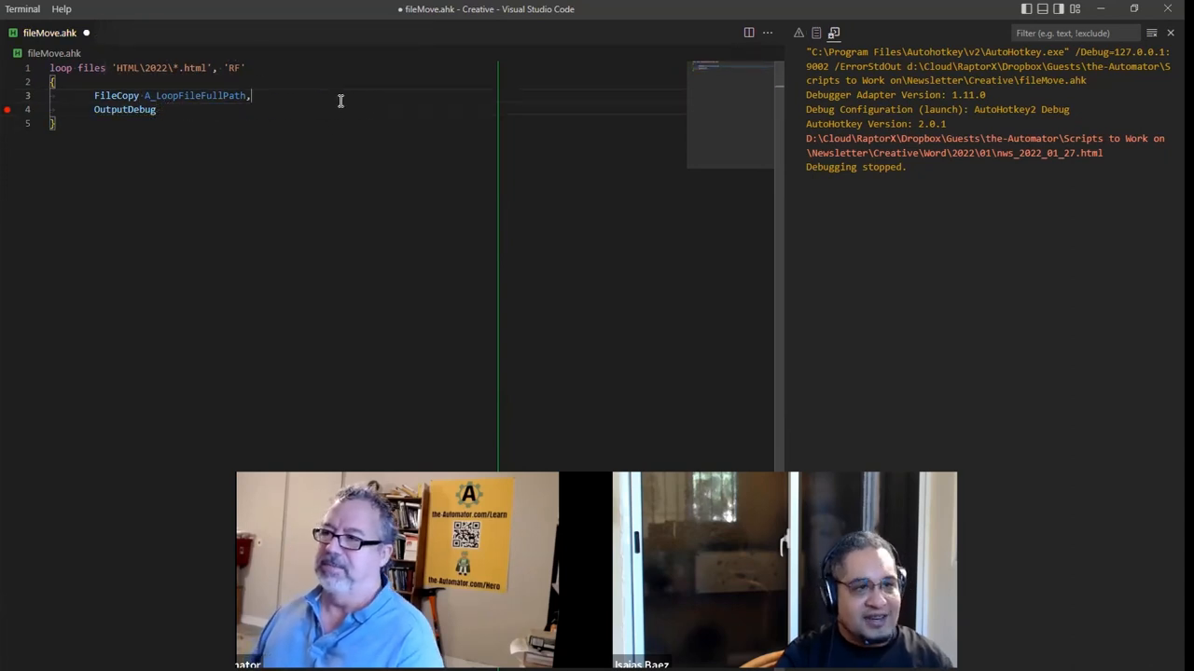
{"action": "type", "text": "StrReplace(A_LoopFileFullPath, \"Creative\\HTML\", 'Creative\\Word')"}
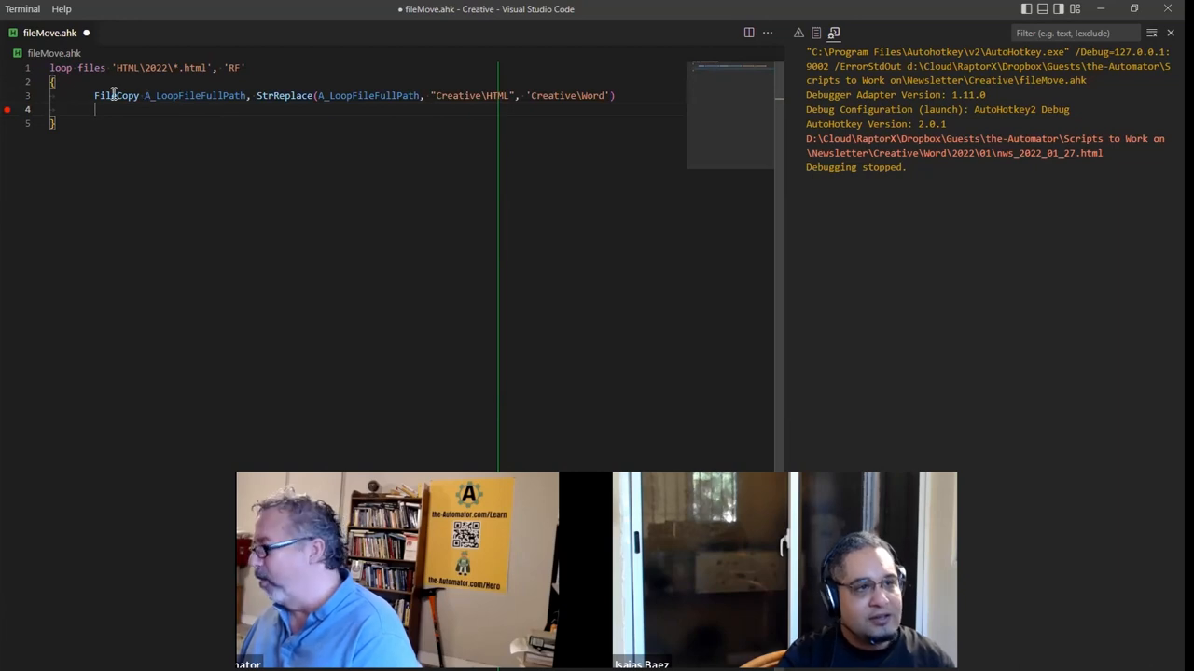
Step: Run the script under the debugger and continue, copying the January 2022 HTML newsletters into Word\2022
{"action": "double_click", "coordinate": [194, 95]}
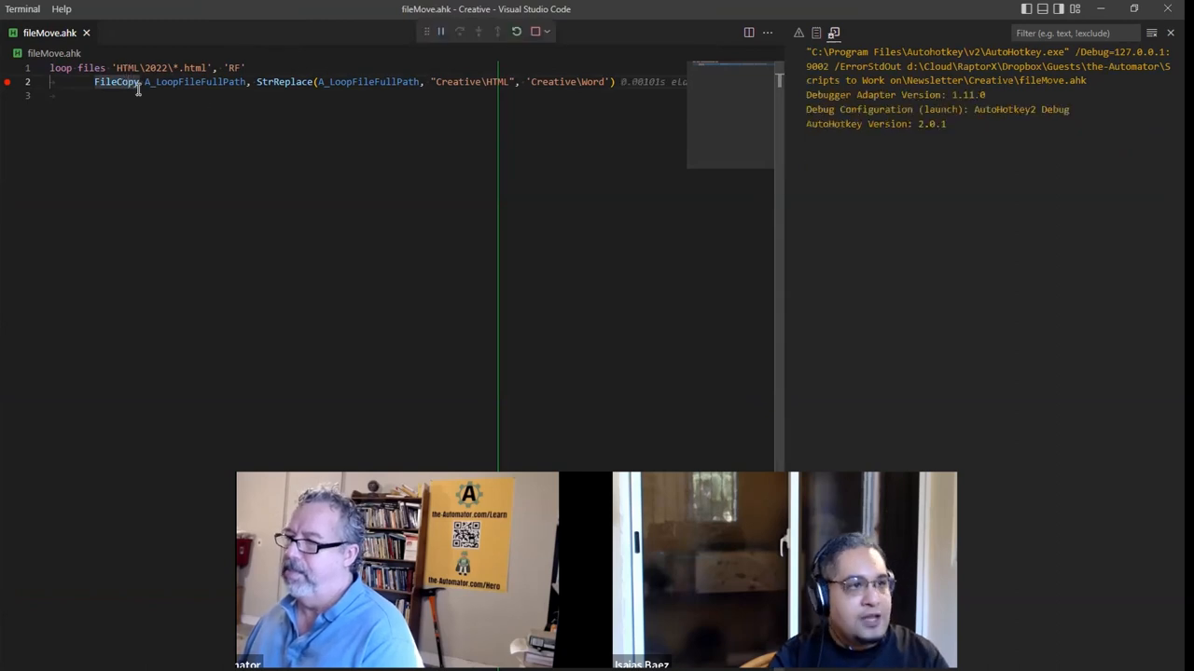
{"action": "left_click", "coordinate": [459, 30]}
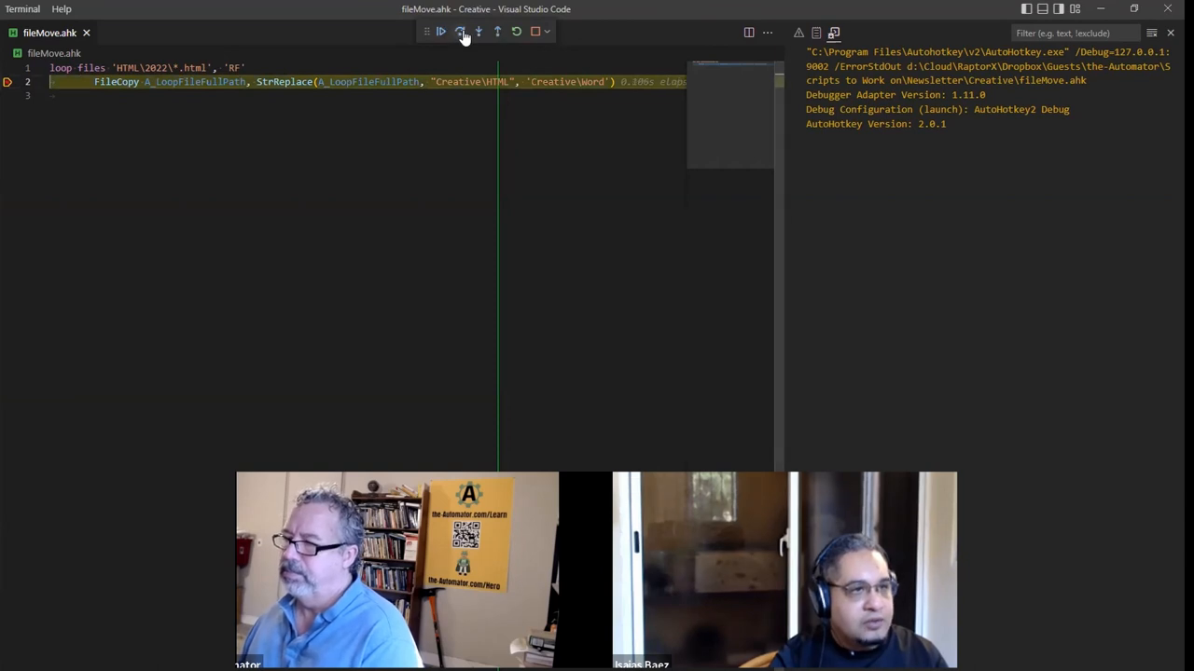
{"action": "left_click", "coordinate": [459, 30]}
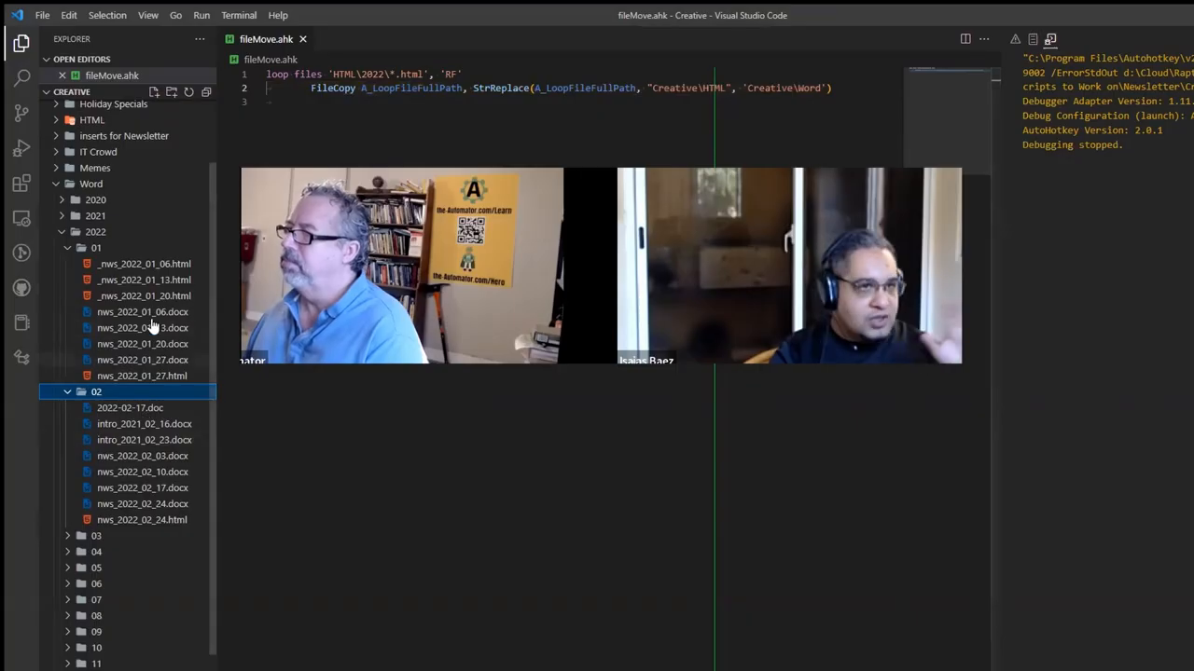
Step: Preview a copied January HTML newsletter and return to the script
{"action": "double_click", "coordinate": [143, 265]}
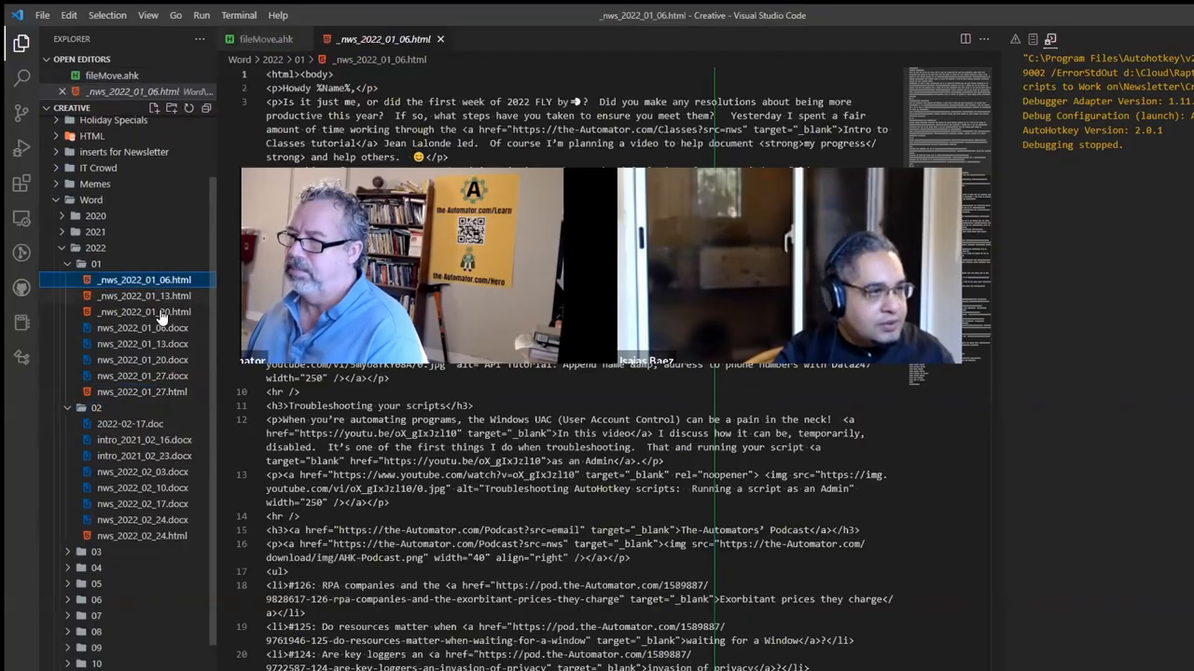
{"action": "left_click", "coordinate": [146, 312]}
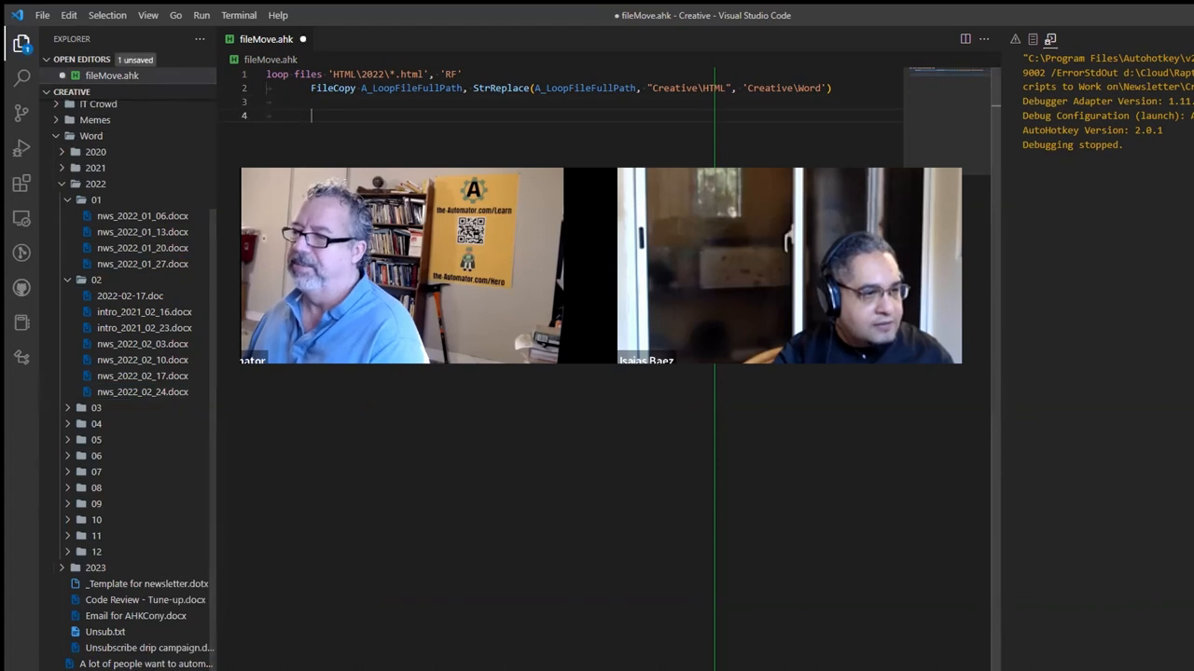
Step: End the script with MsgBox 'Files Moved', rerun it and dismiss the resulting message
{"action": "type", "text": "MsgBox"}
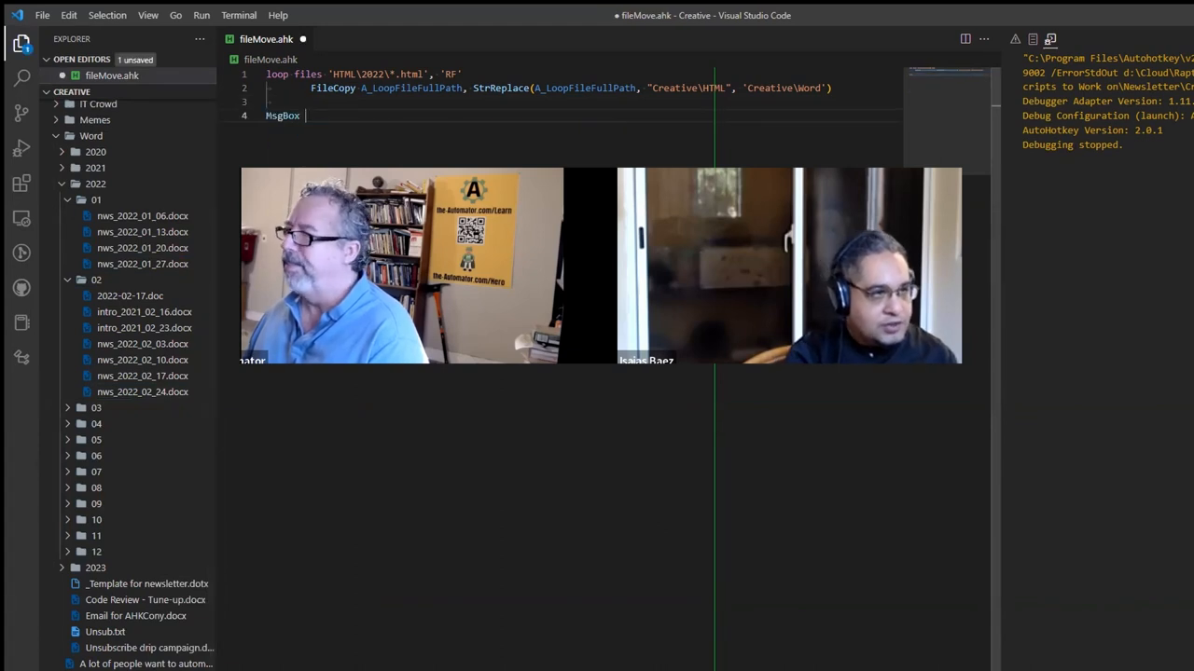
{"action": "type", "text": "'Files Mive'"}
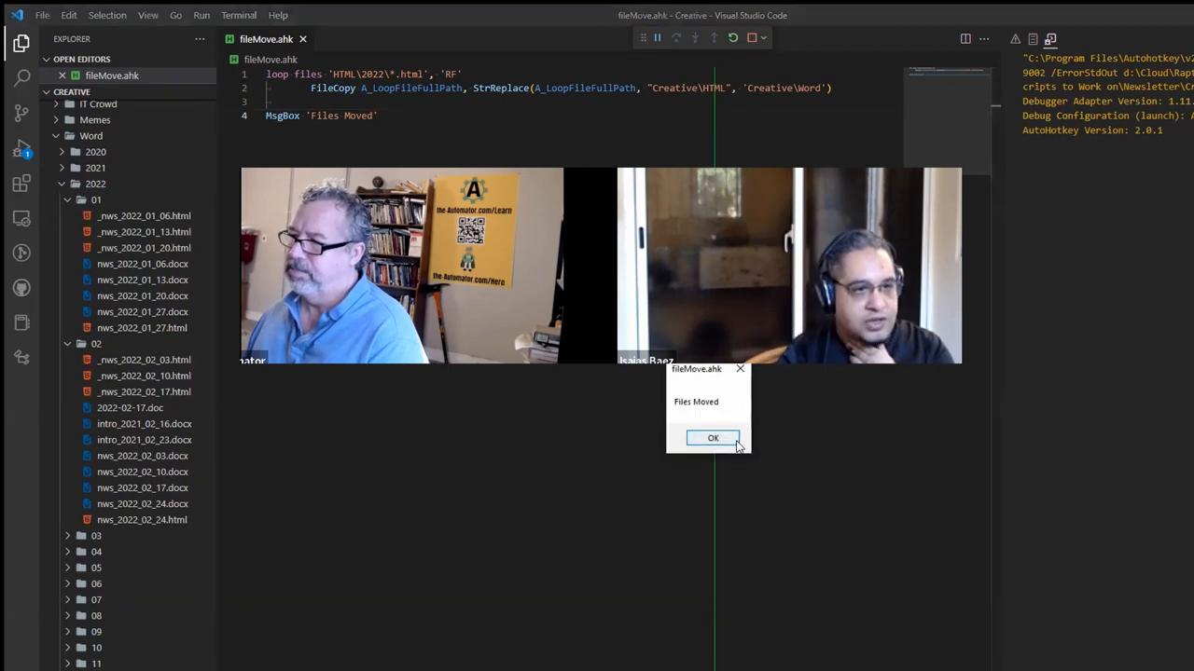
{"action": "left_click", "coordinate": [712, 439]}
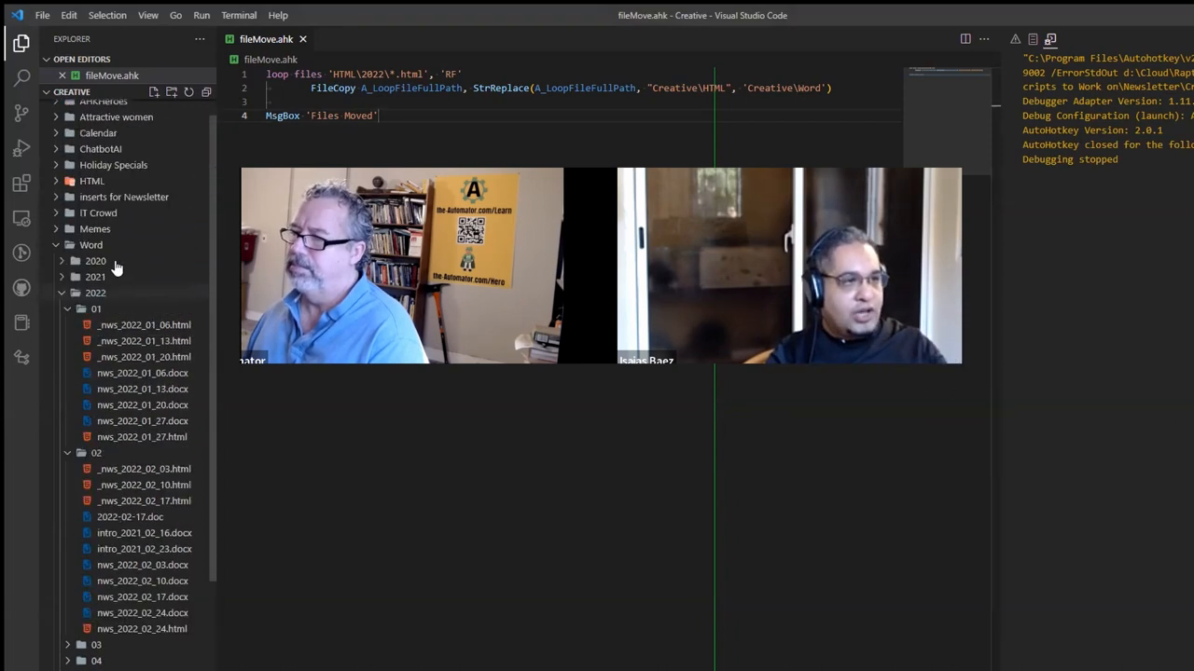
Step: Review the 2022 search results, collapse the folder group and go back up to the Creative folder
{"action": "scroll", "scroll_direction": "down", "scroll_amount": 3}
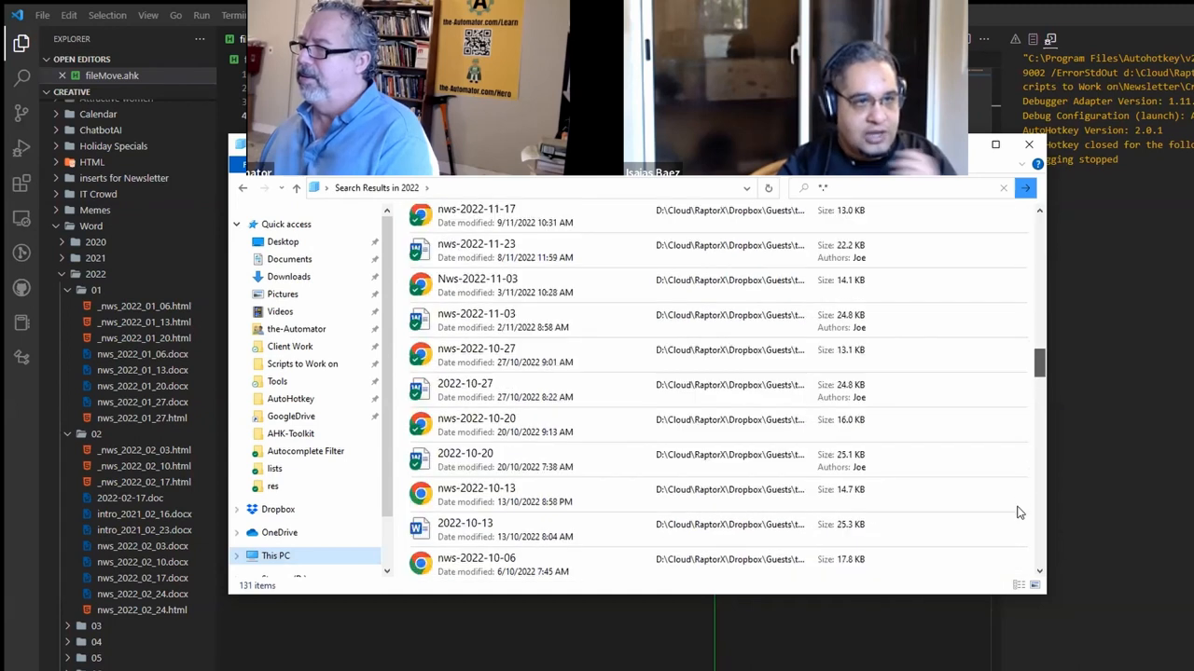
{"action": "scroll", "scroll_direction": "down", "scroll_amount": 3}
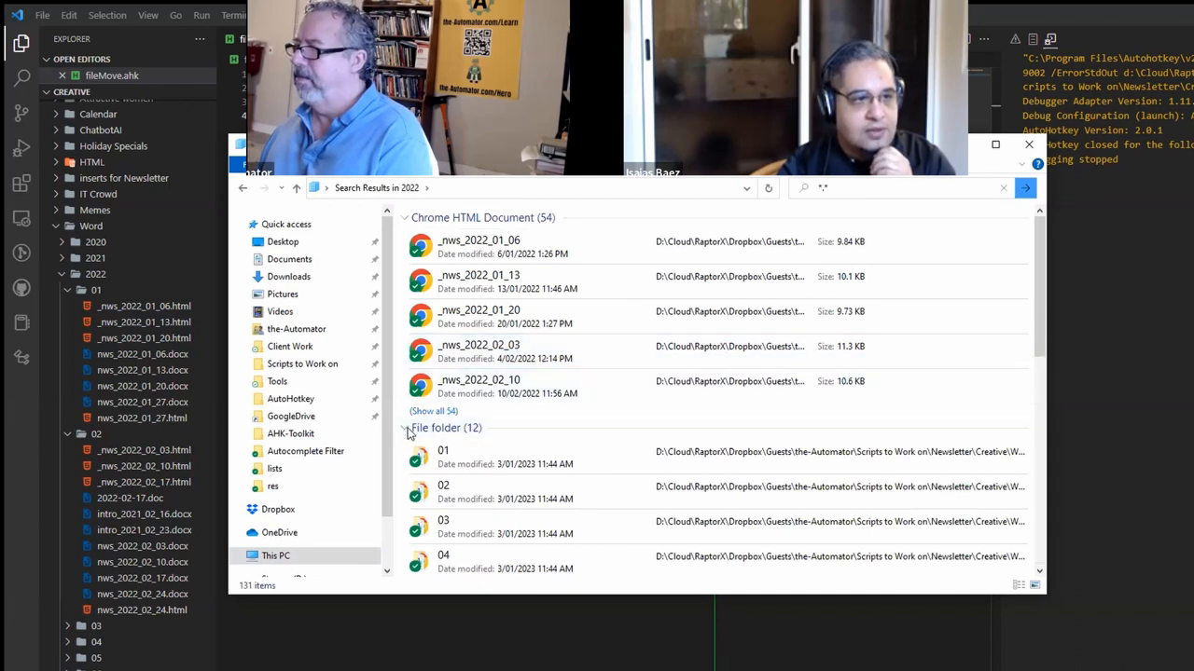
{"action": "left_click", "coordinate": [406, 427]}
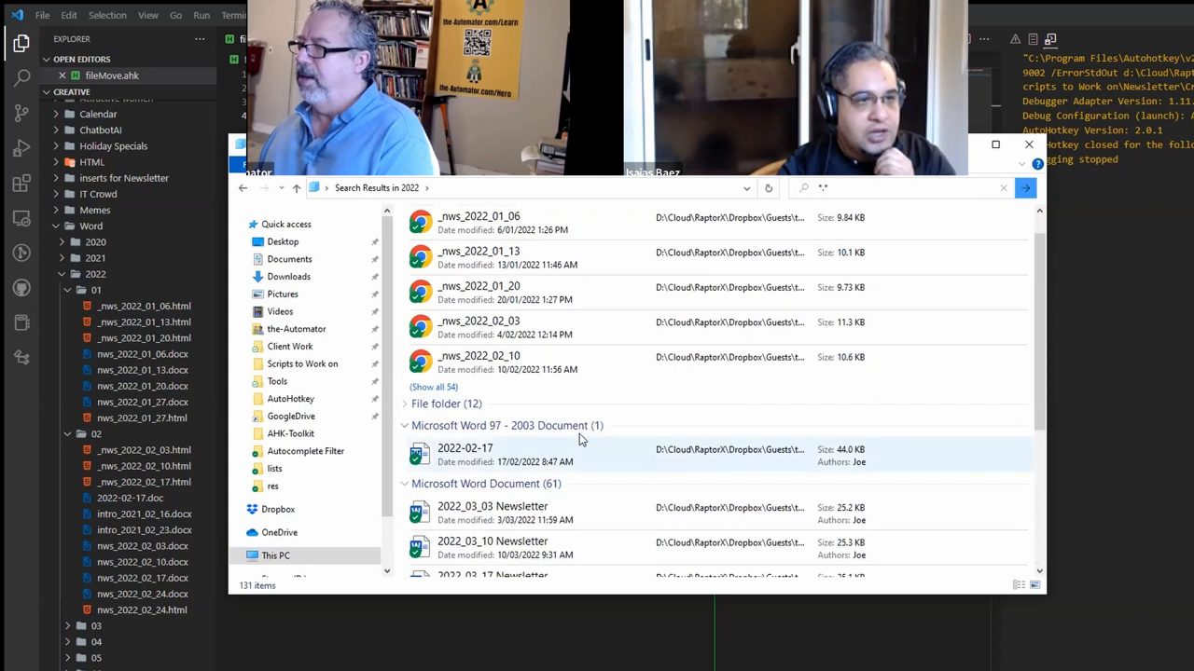
{"action": "scroll", "scroll_direction": "down", "scroll_amount": 3}
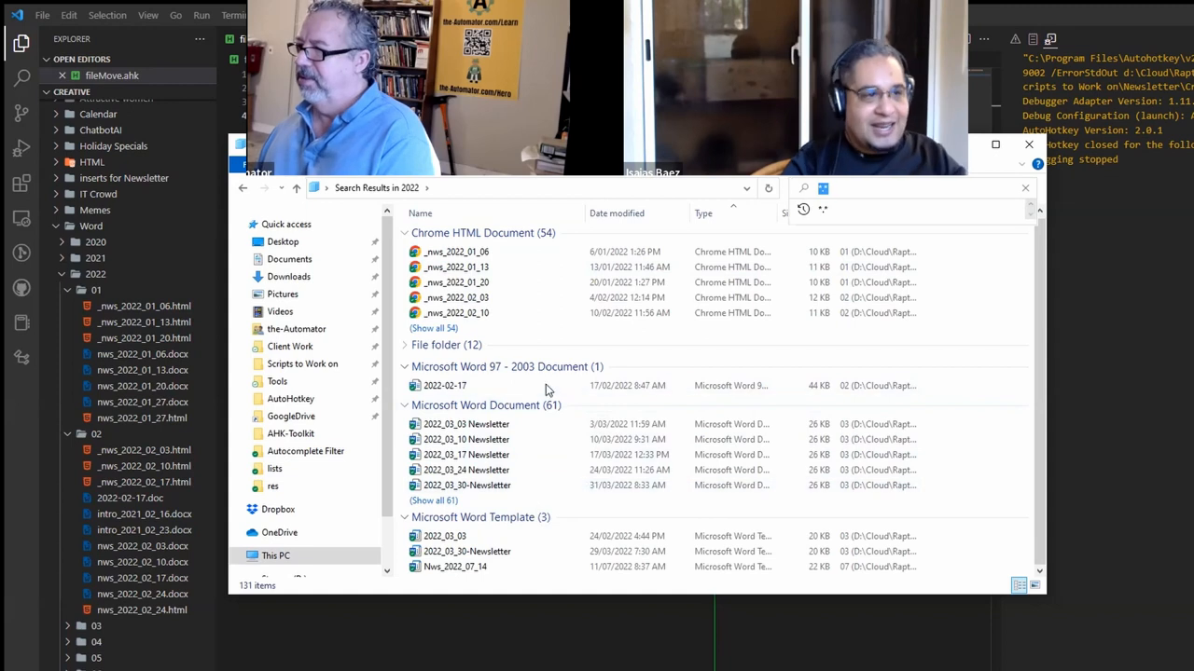
{"action": "mouse_move", "coordinate": [466, 470]}
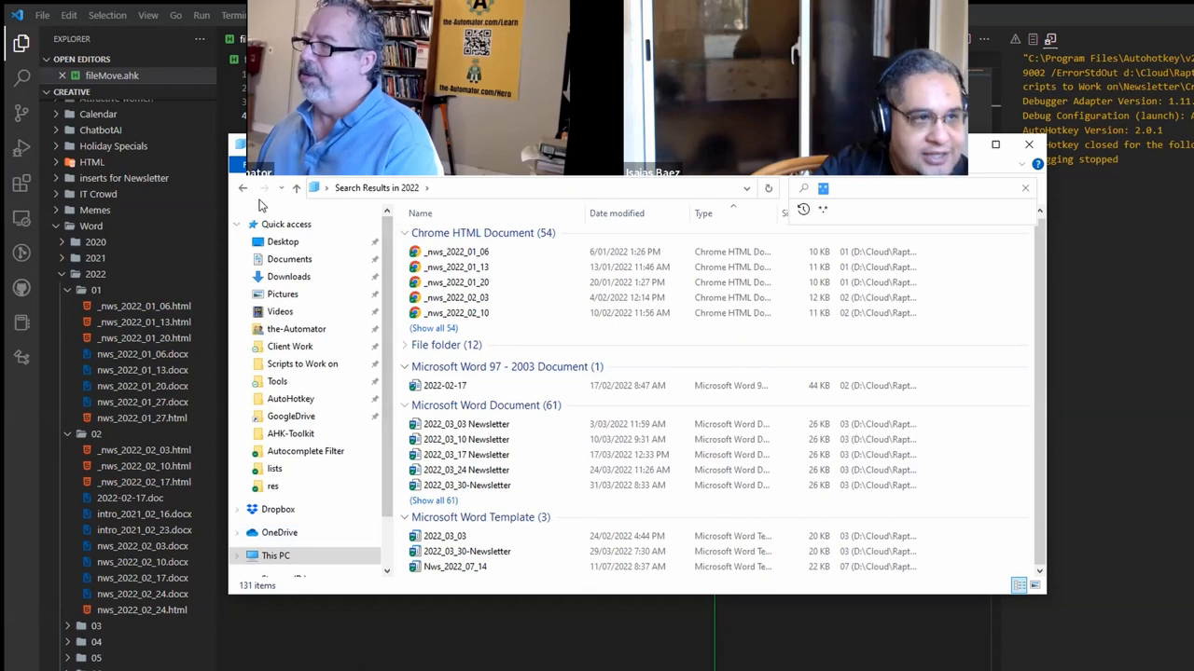
{"action": "left_click", "coordinate": [243, 186]}
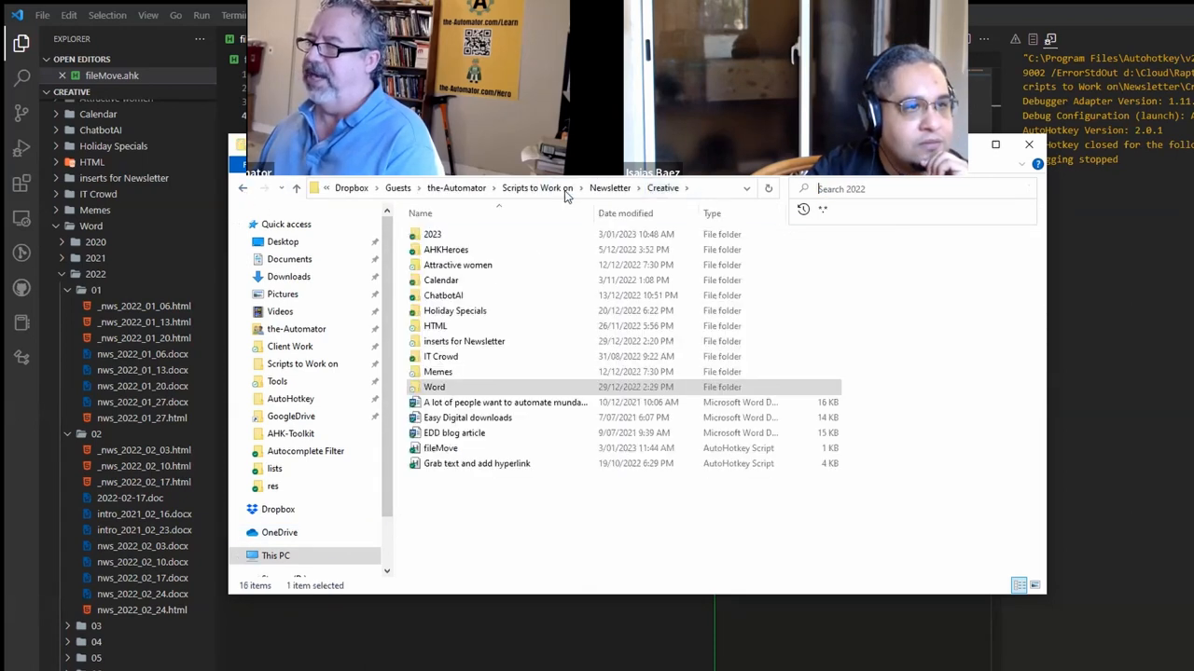
Step: Search * inside HTML\2022 to list all newsletters, pick the first January _nws file, then switch to VS Code
{"action": "double_click", "coordinate": [434, 325]}
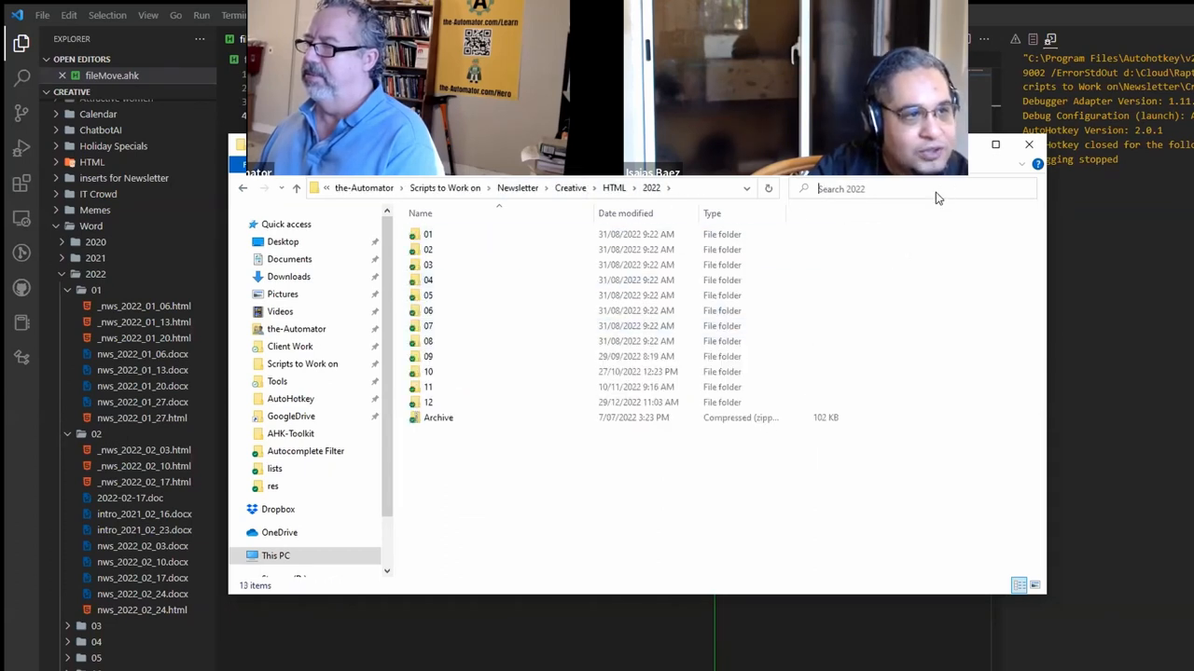
{"action": "type", "text": "*"}
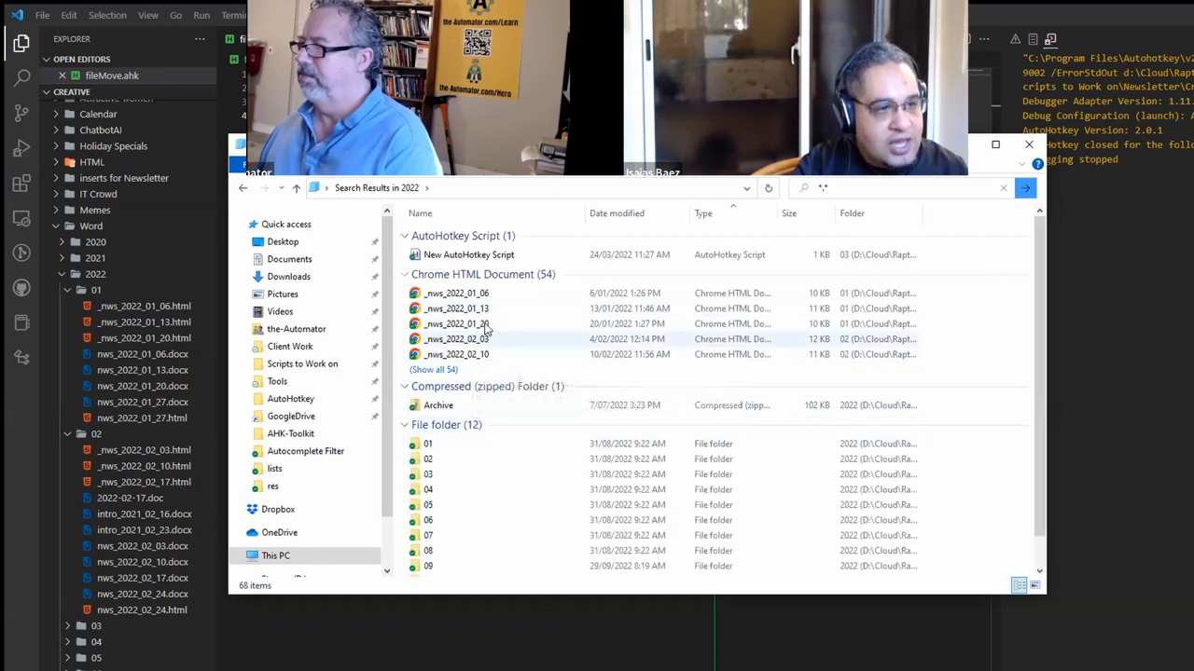
{"action": "left_click", "coordinate": [455, 293]}
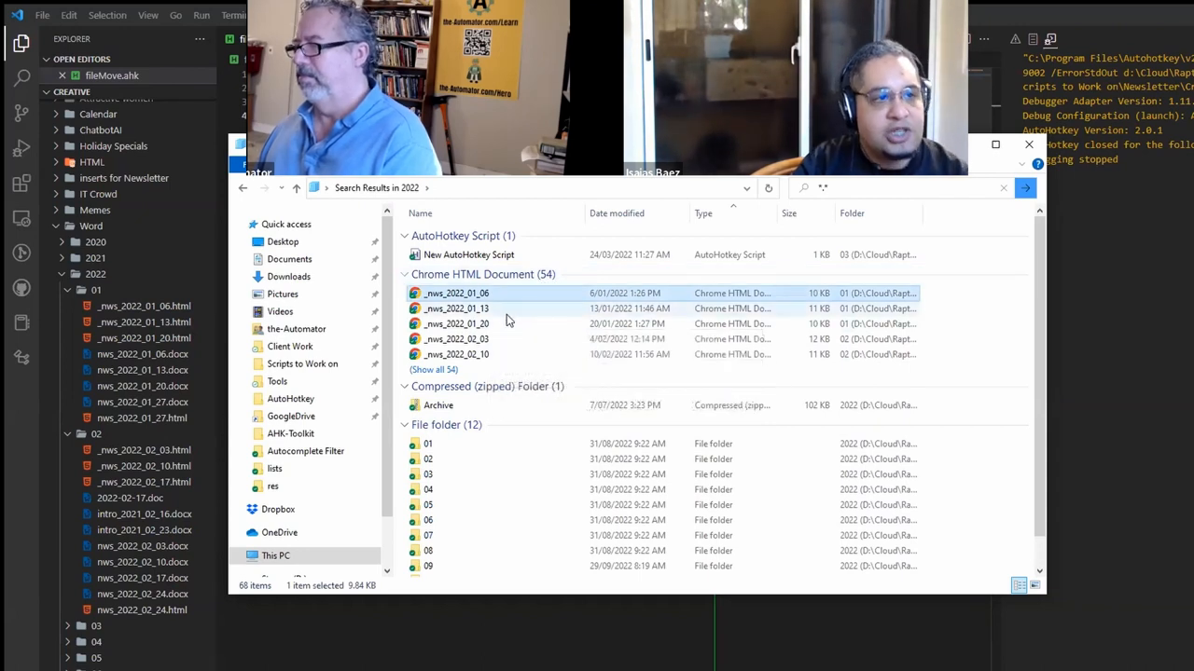
{"action": "mouse_move", "coordinate": [457, 307]}
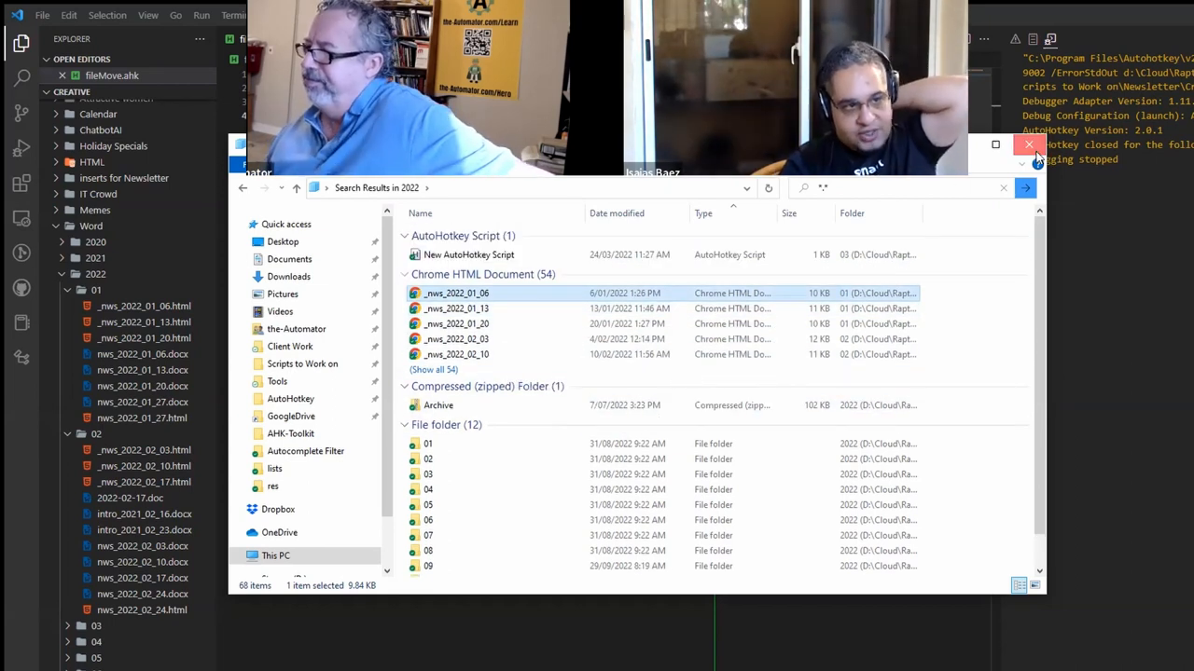
{"action": "left_click", "coordinate": [1030, 145]}
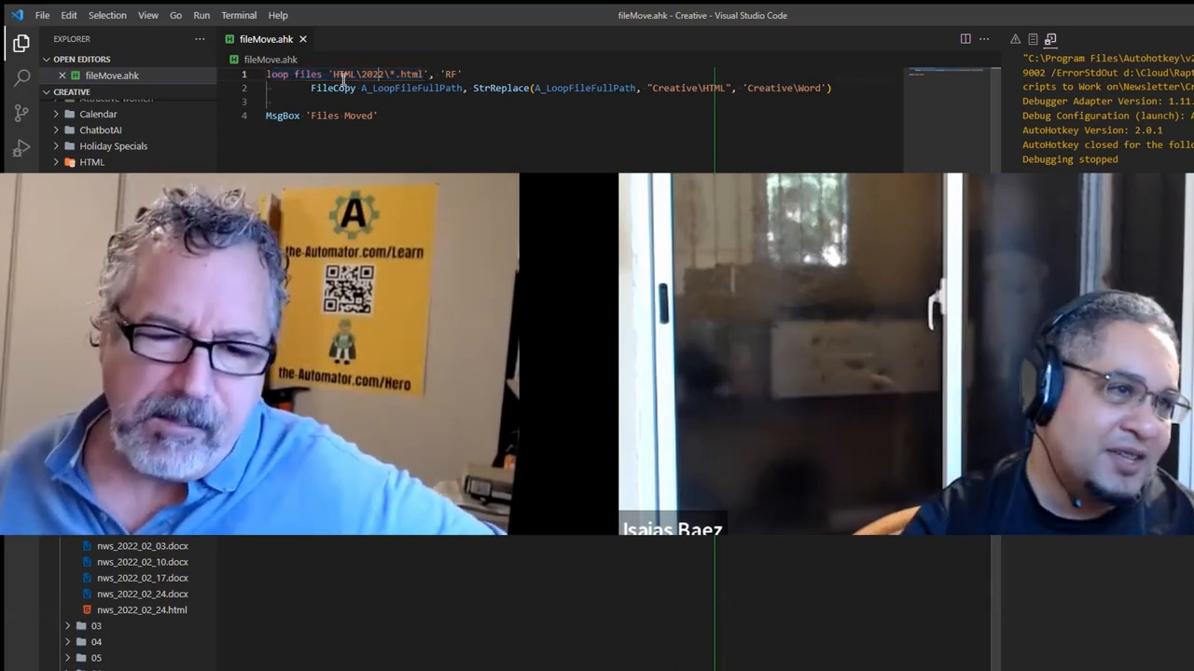
Step: Select the word HTML in the loop path, then the entire fileMove.ahk script
{"action": "double_click", "coordinate": [373, 75]}
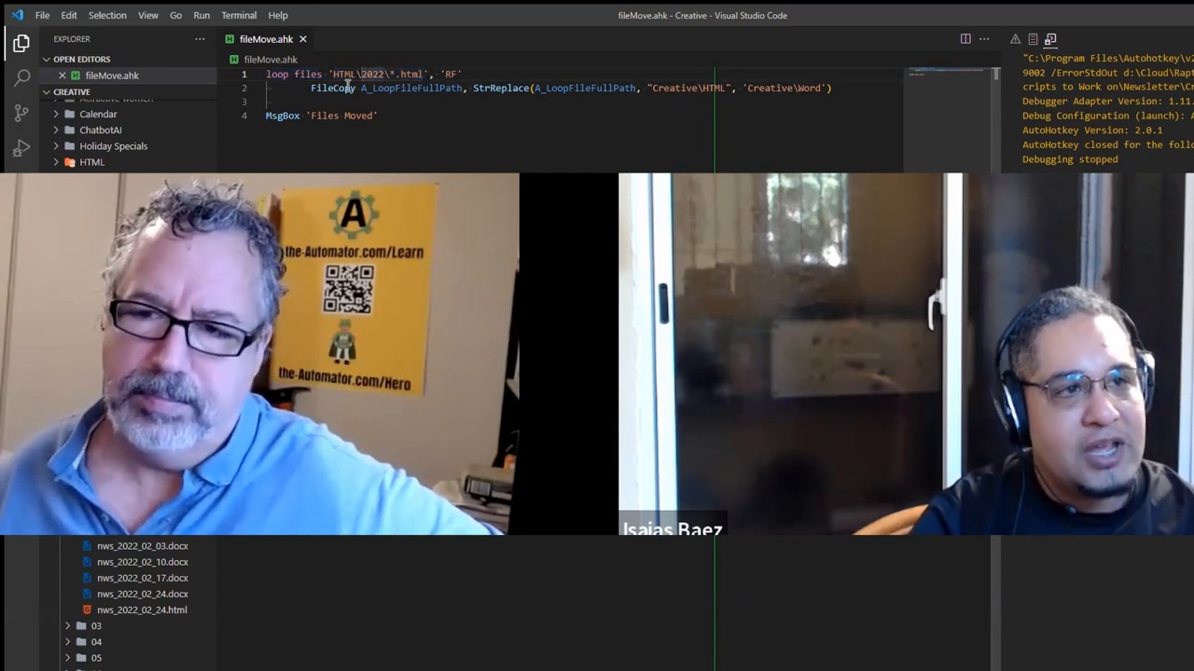
{"action": "key", "text": "ctrl+a"}
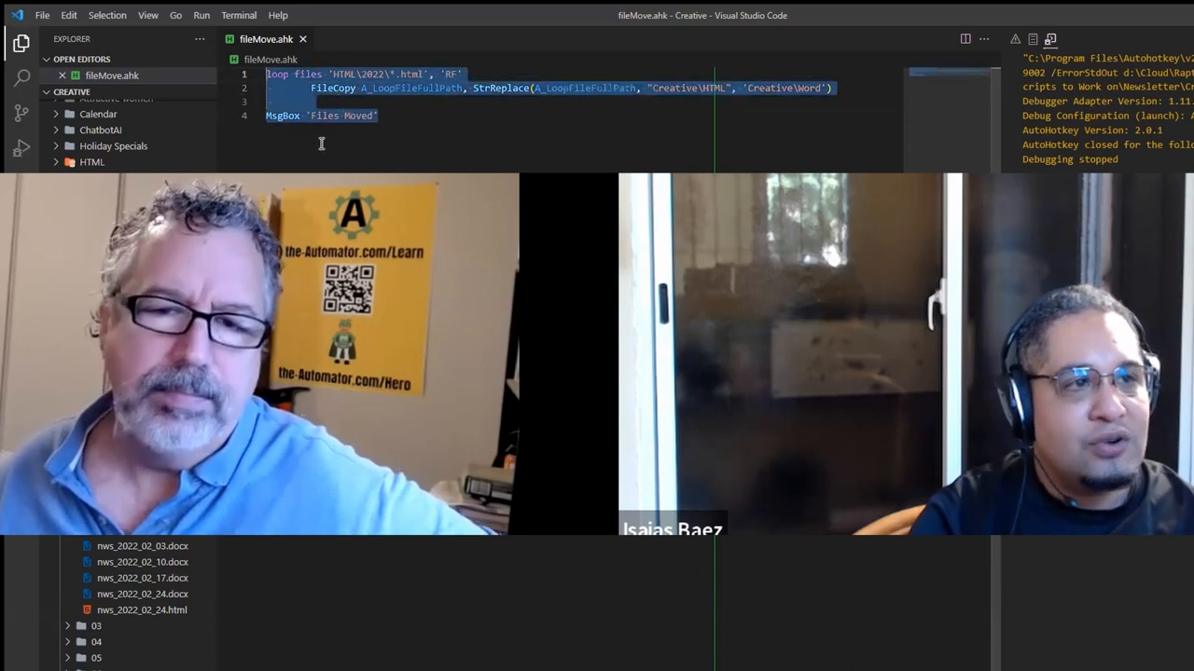